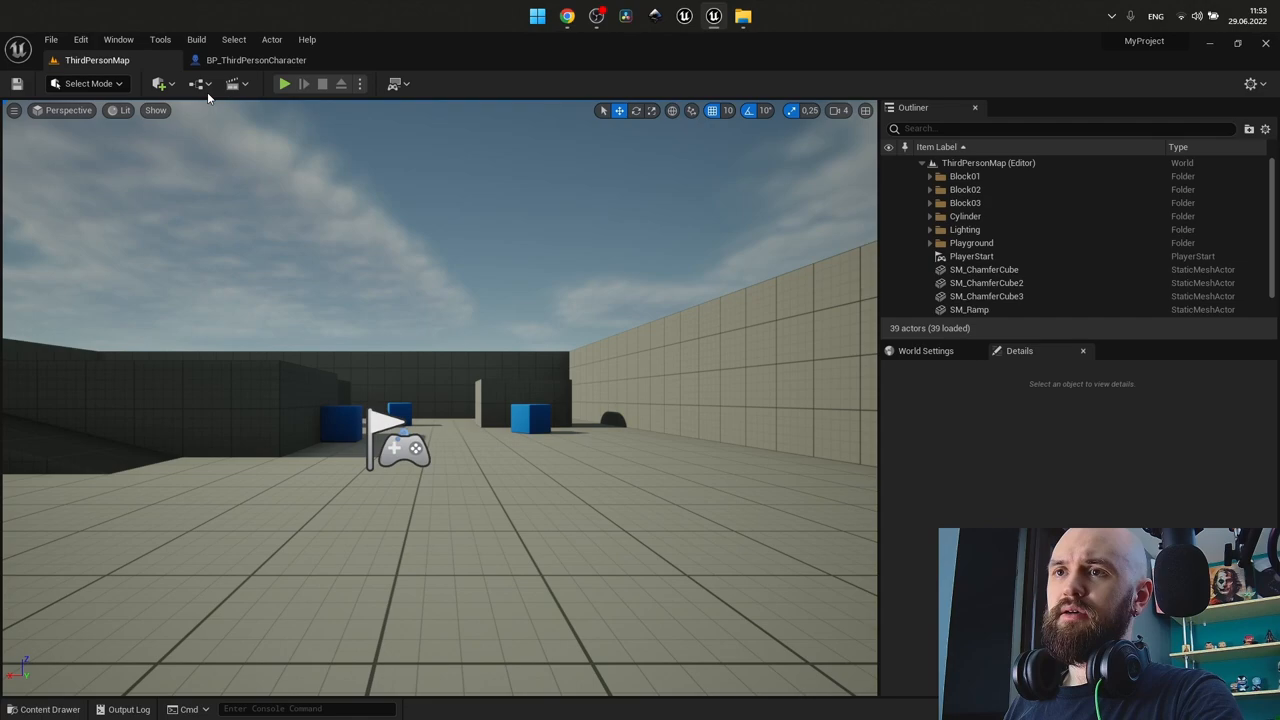
- Launch Quixel Bridge from the Add toolbar dropdown
left_click(159, 83)
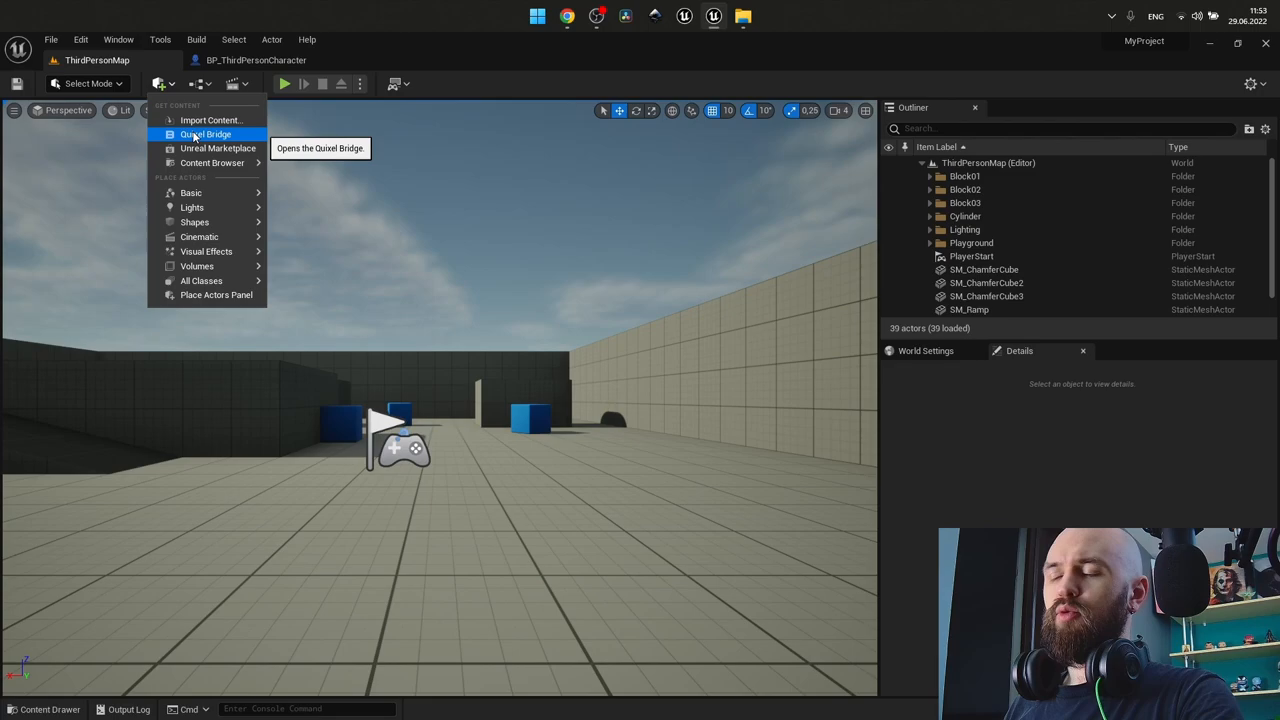
left_click(204, 134)
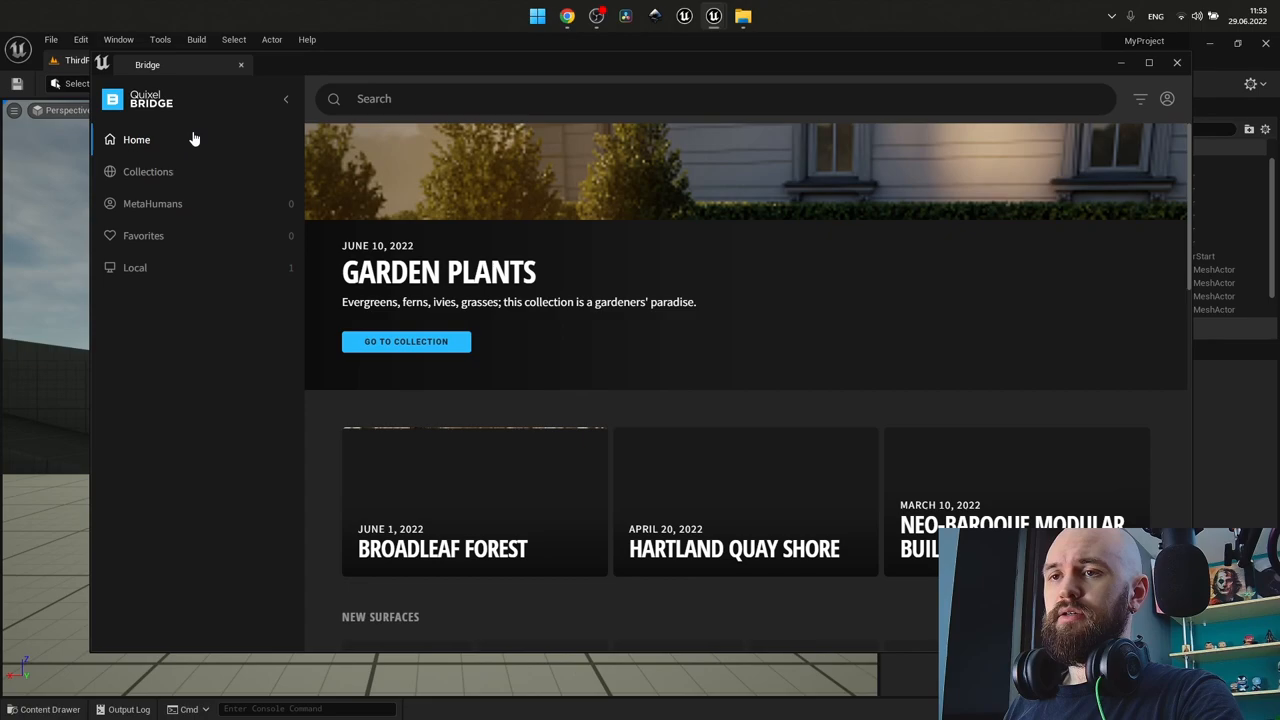
- Download the Elijah MetaHuman preset and add it to the project
left_click(152, 203)
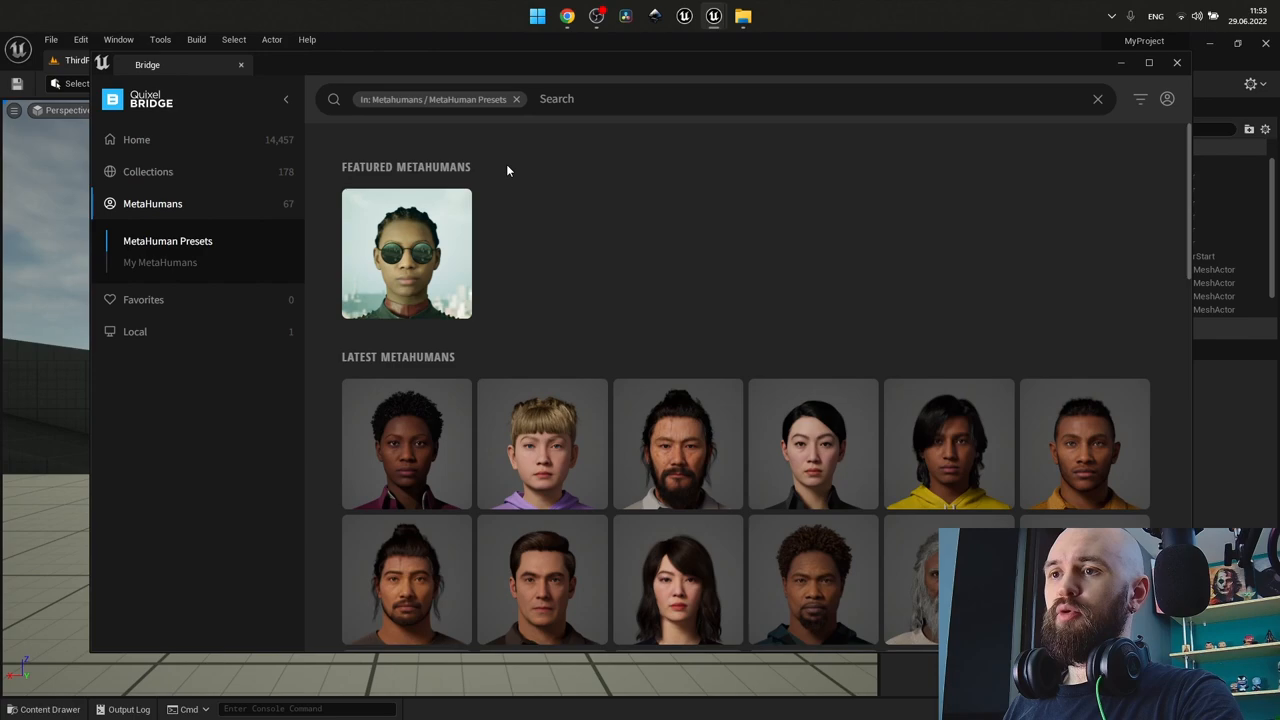
mouse_move(406, 443)
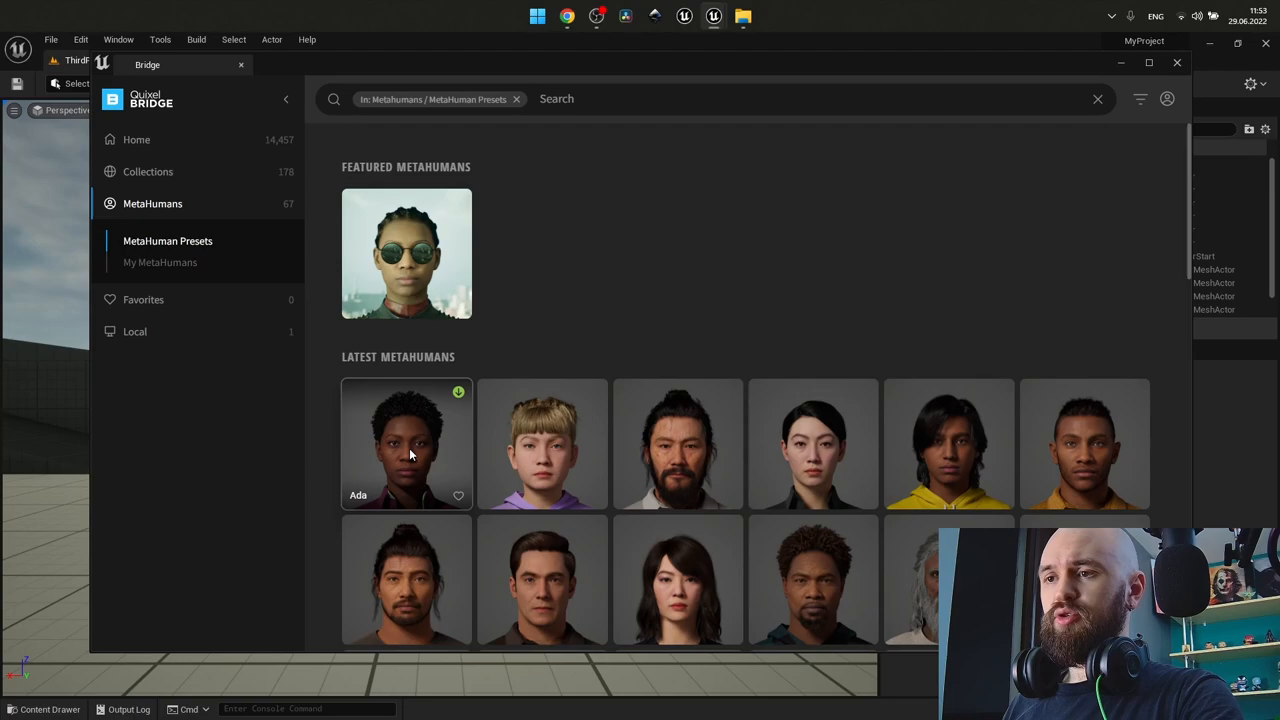
left_click(406, 444)
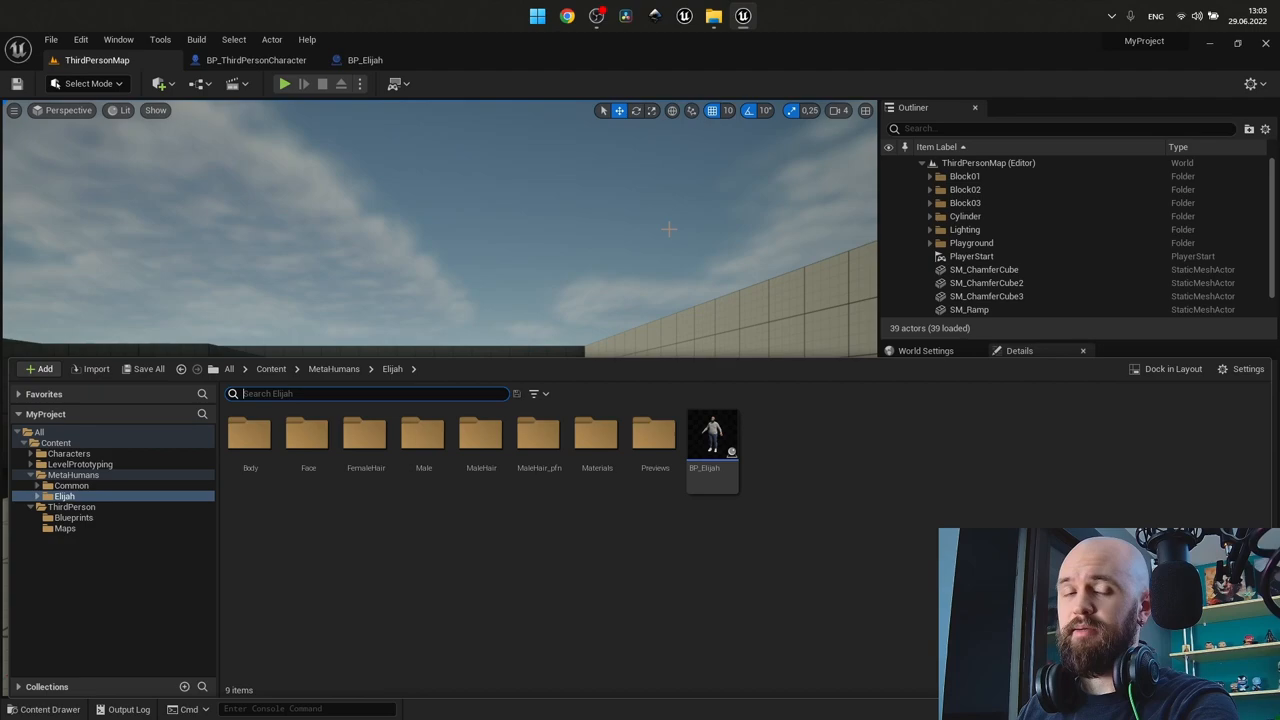
mouse_move(668, 403)
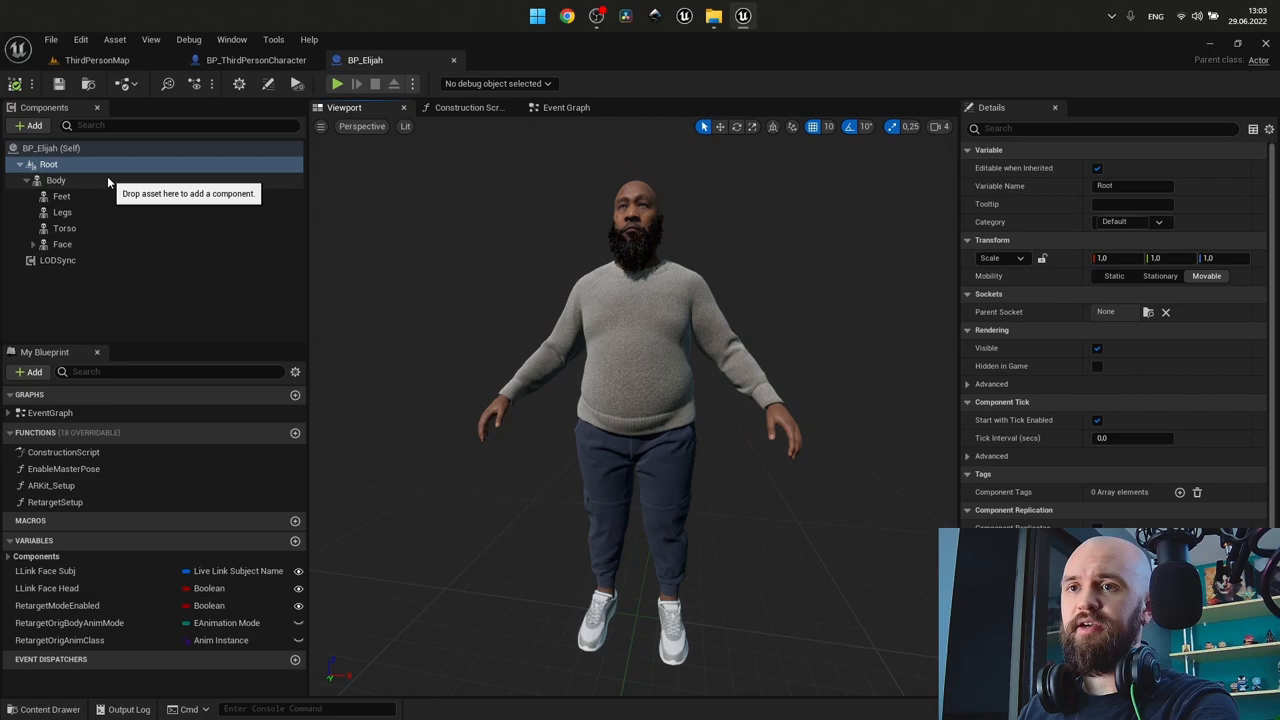
- Inspect BP_Elijah's Face component and its attached parts, then view BP_ThirdPersonCharacter's event graph
left_click(62, 244)
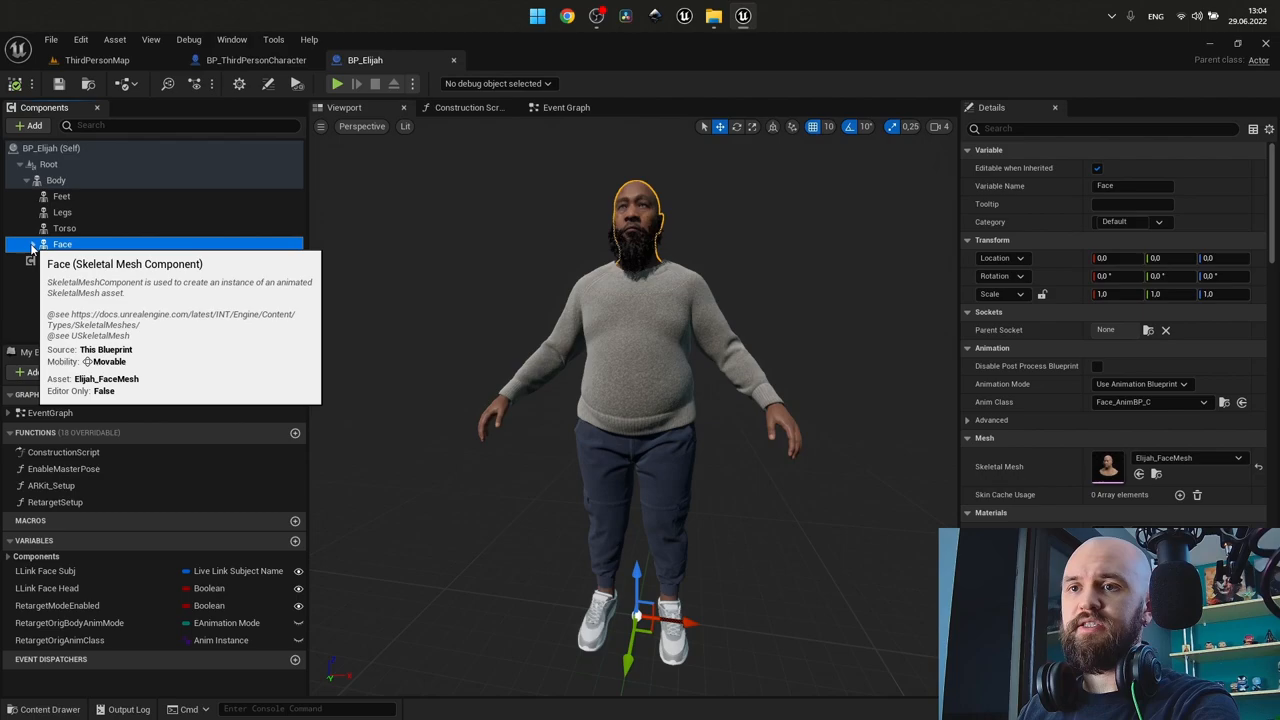
left_click(57, 335)
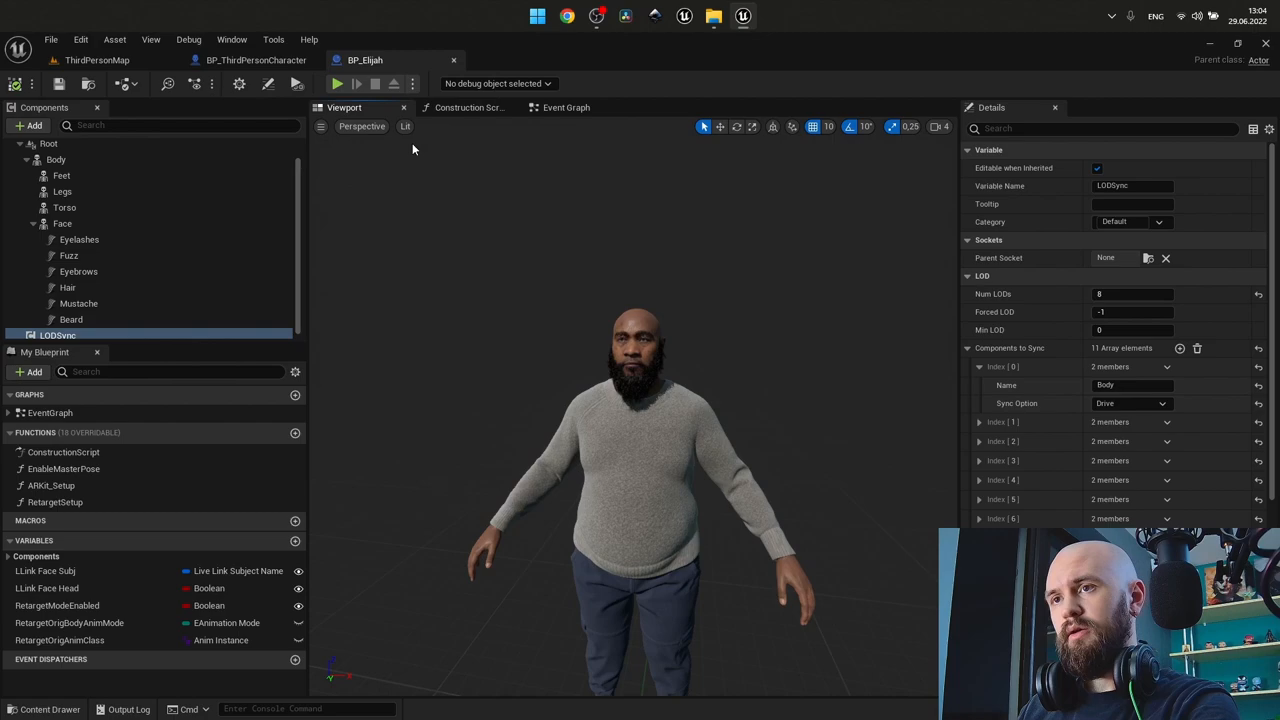
left_click(255, 60)
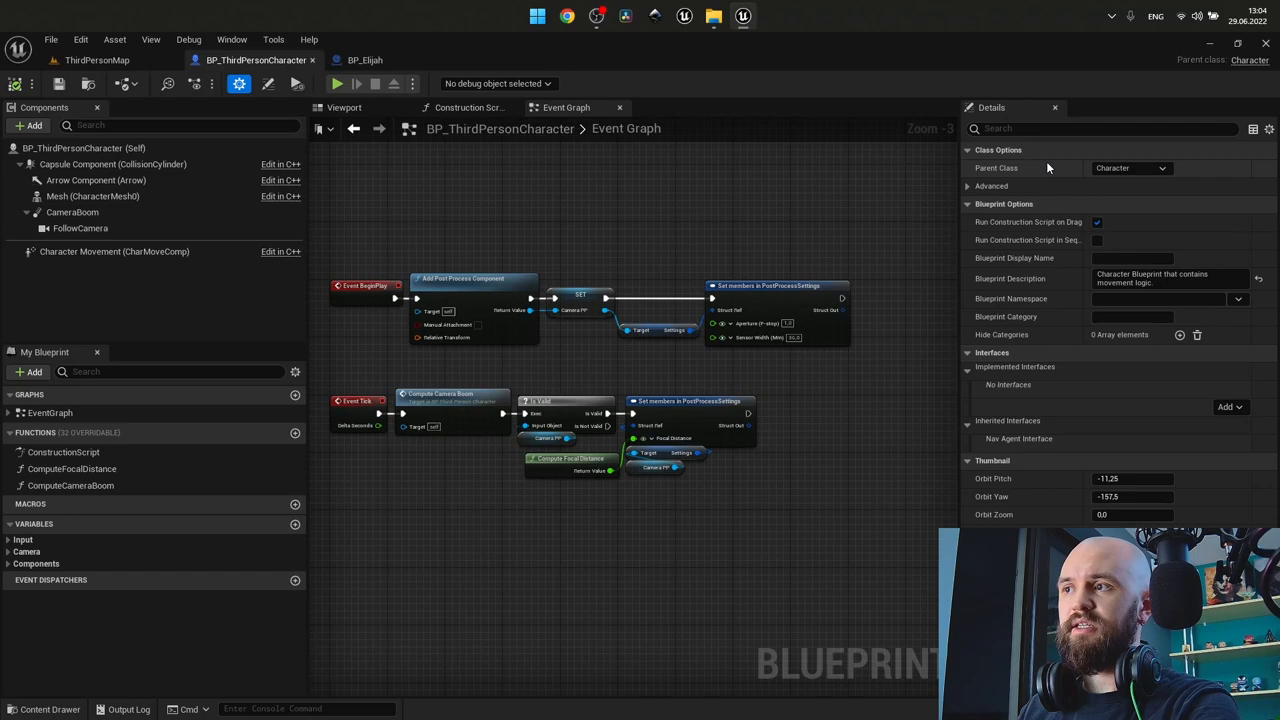
- Check the mannequin mesh, then select Elijah's Feet through Beard components in BP_Elijah
left_click(364, 60)
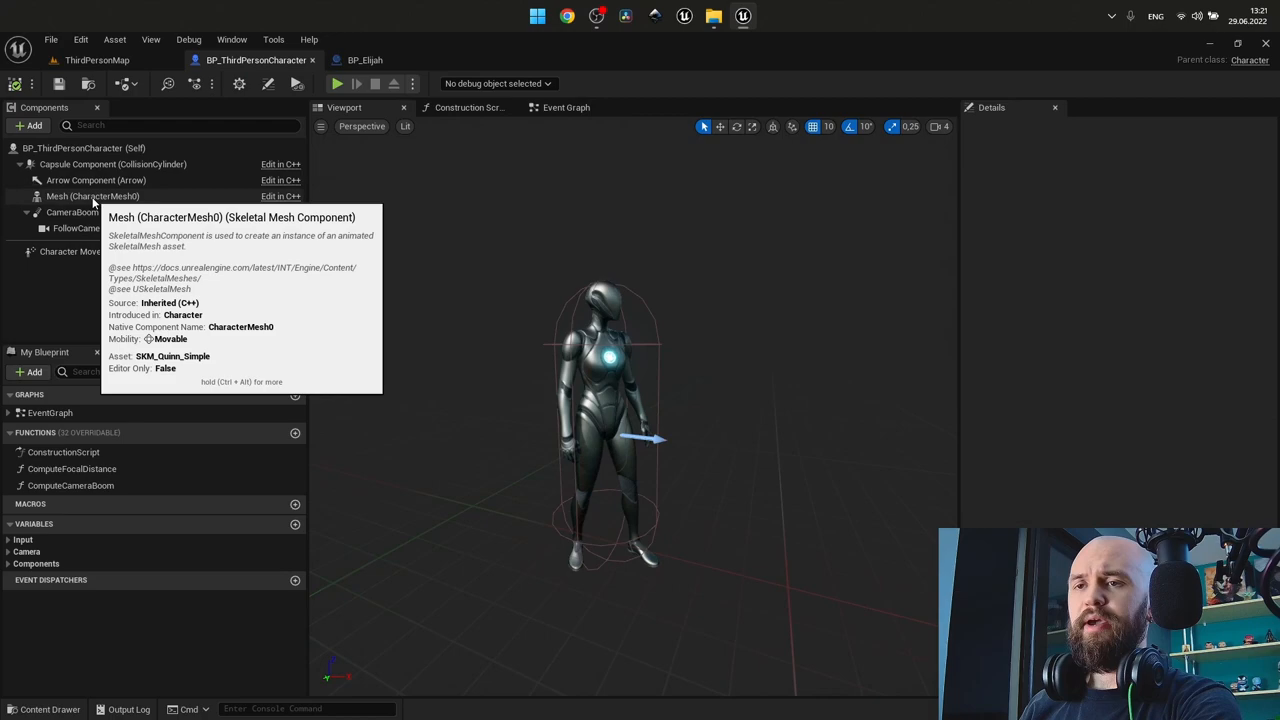
left_click(92, 196)
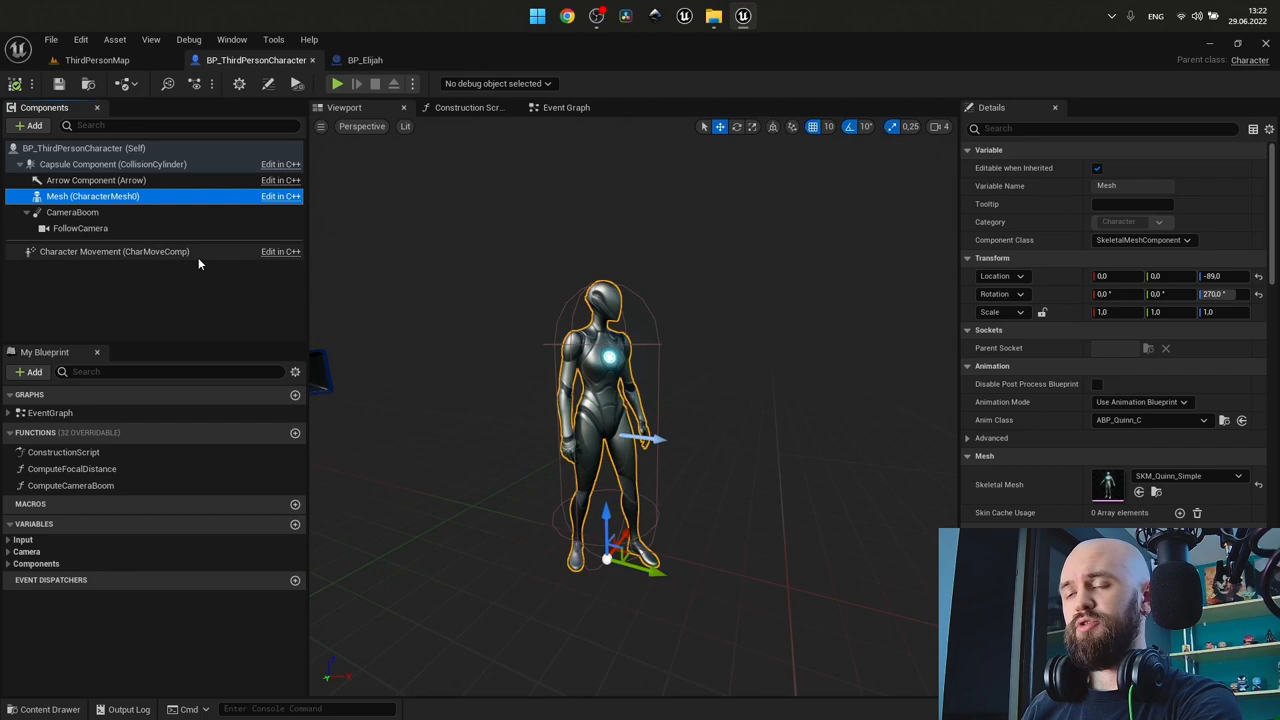
left_click(365, 59)
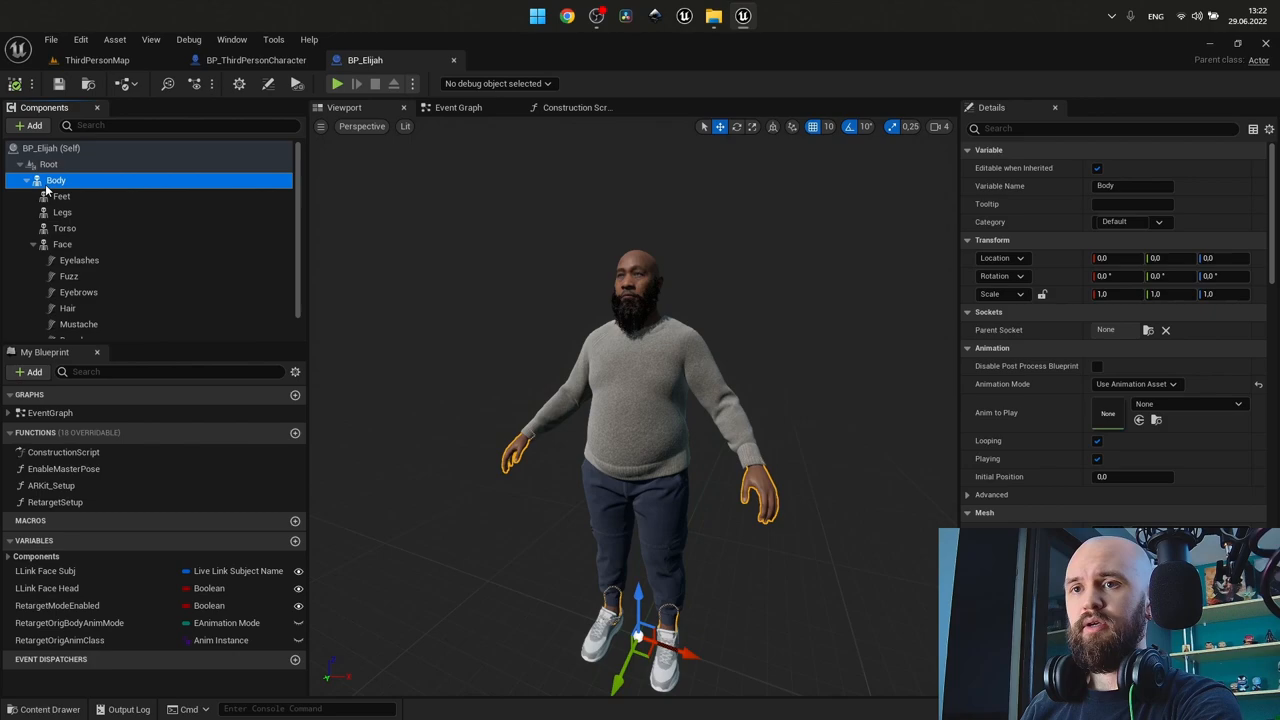
left_click(62, 212)
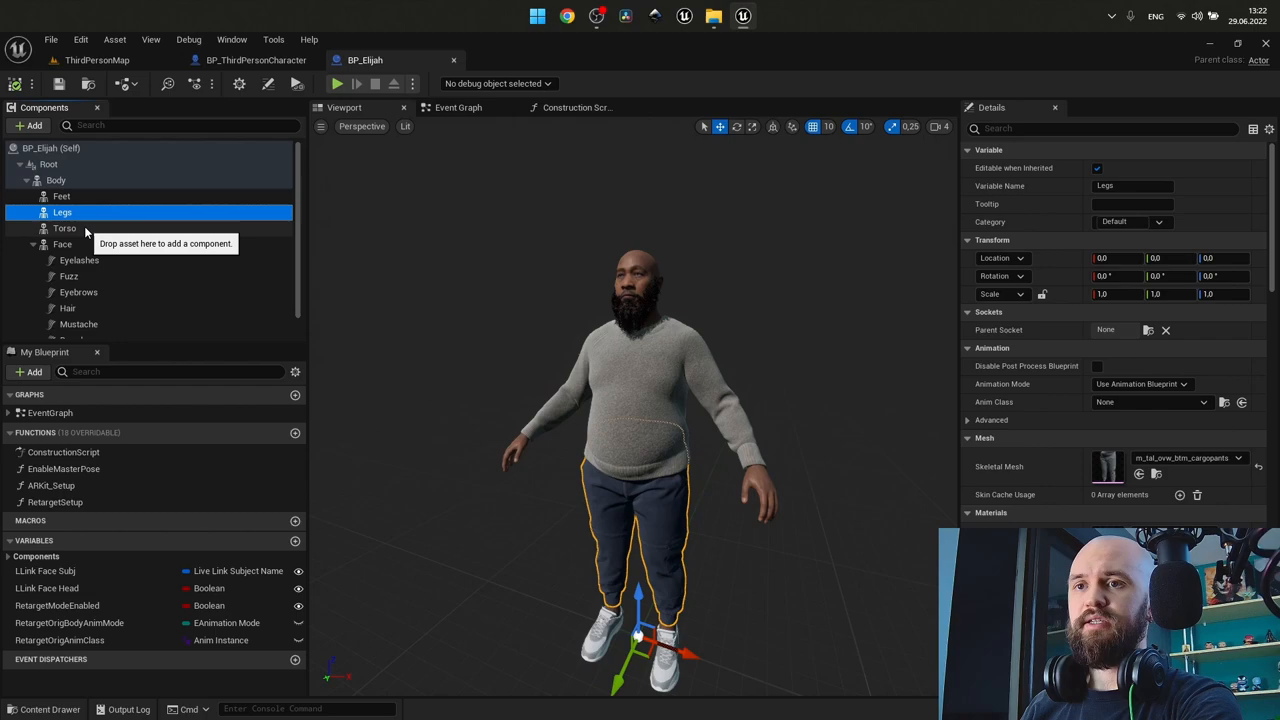
left_click(62, 244)
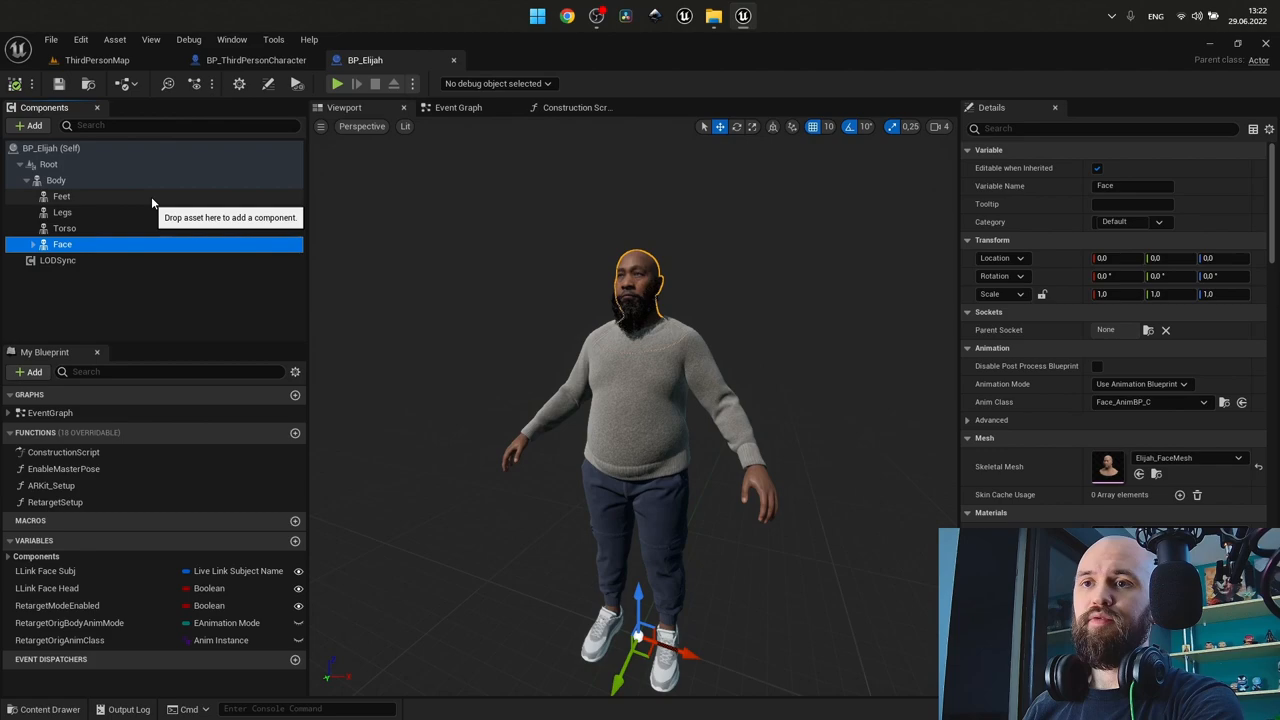
left_click(62, 196)
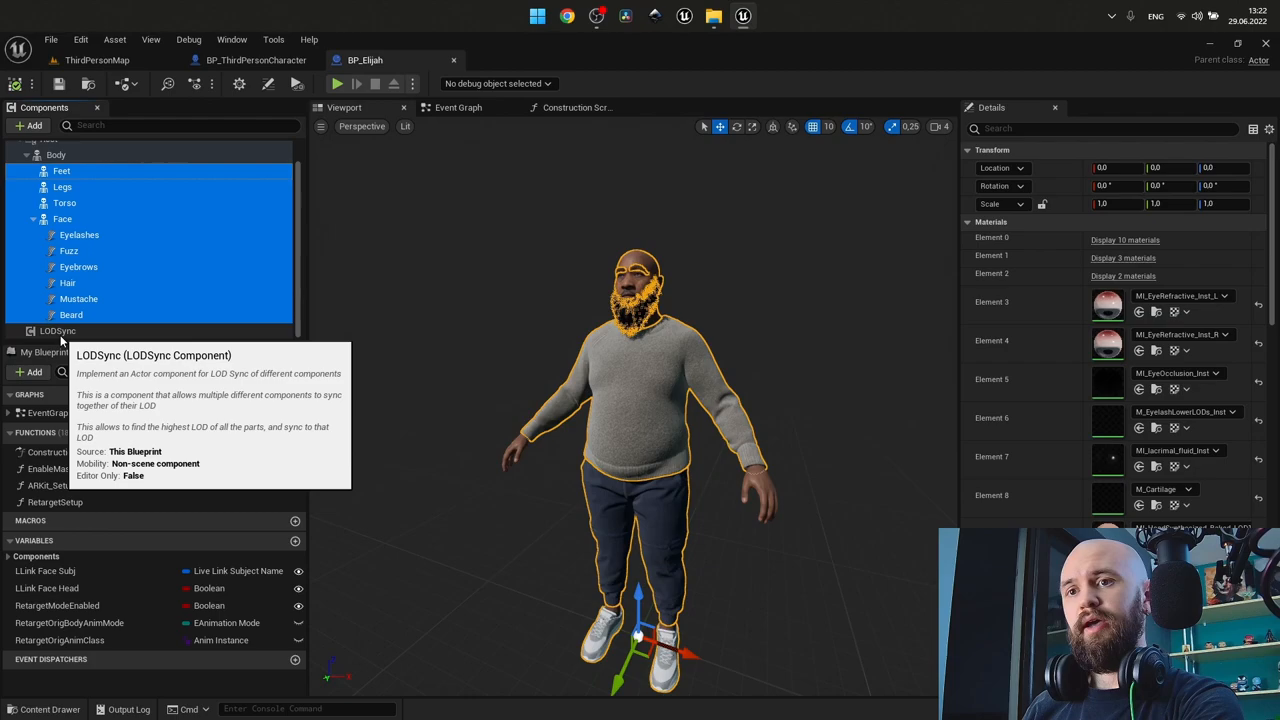
- Paste Elijah's Torso, Feet, Face, Legs and LODSync under the third-person character's Mesh
left_click(255, 60)
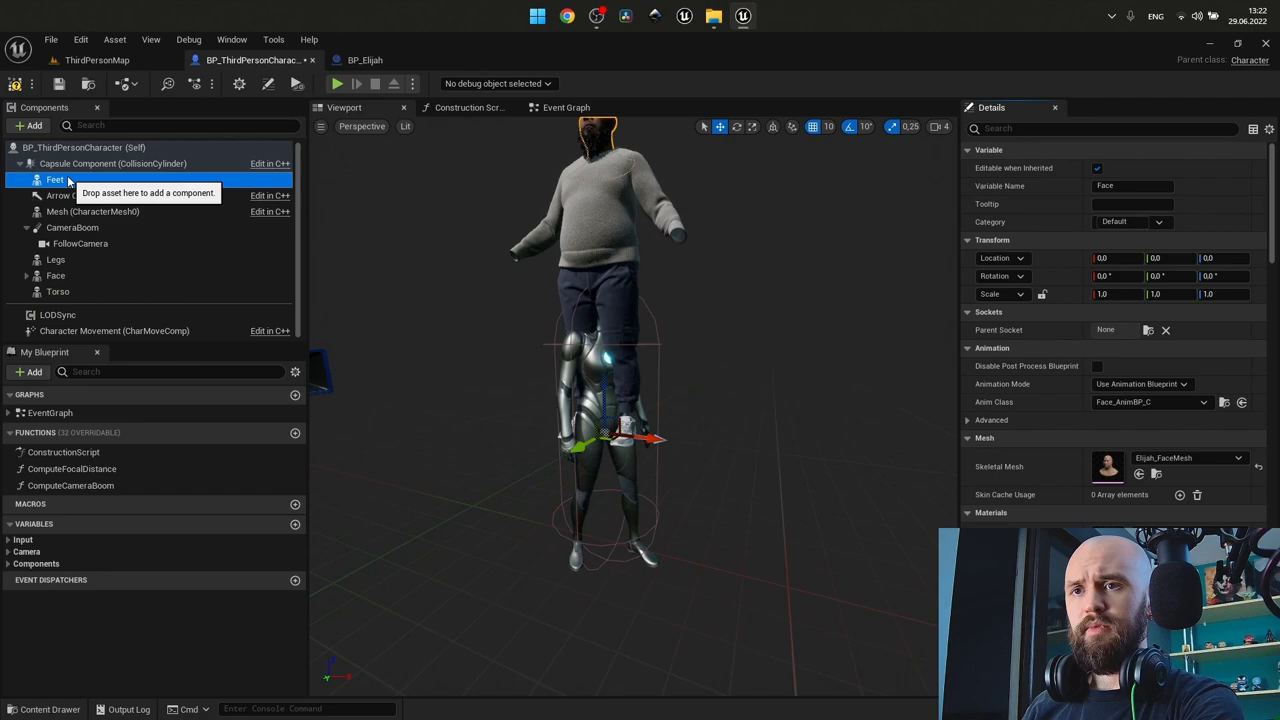
left_click(56, 275)
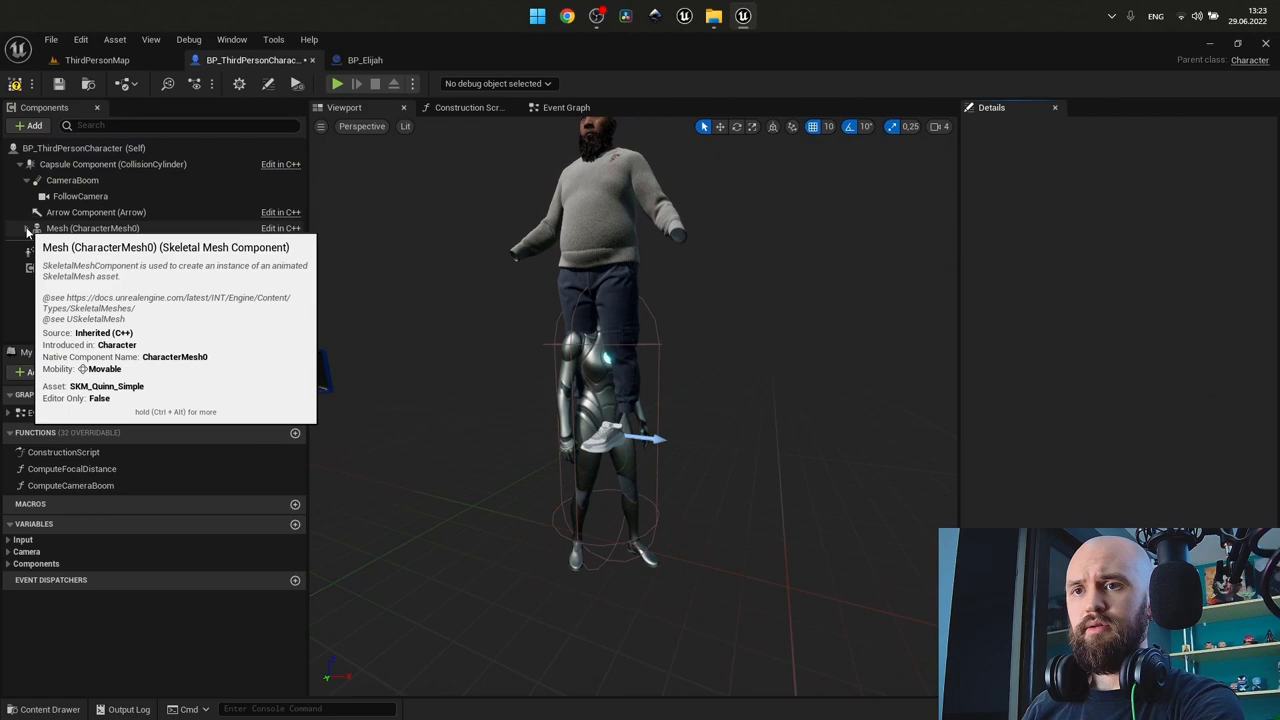
left_click(365, 59)
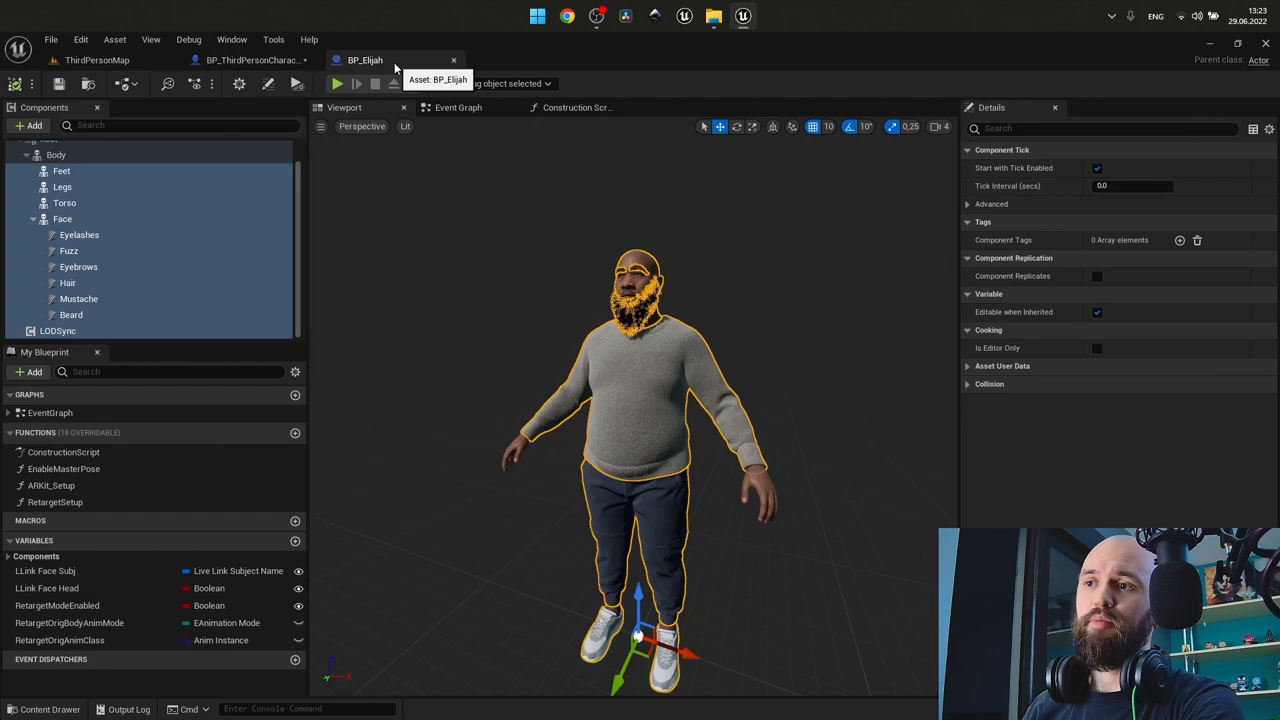
left_click(250, 60)
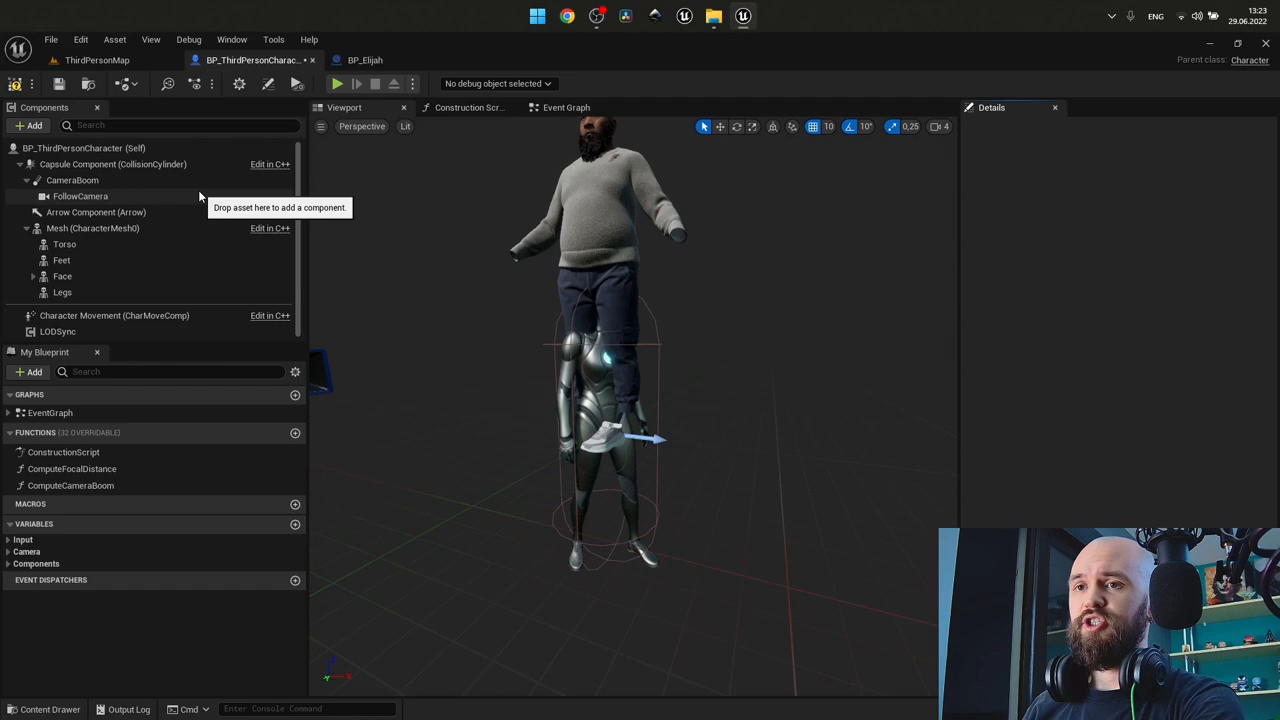
left_click(92, 228)
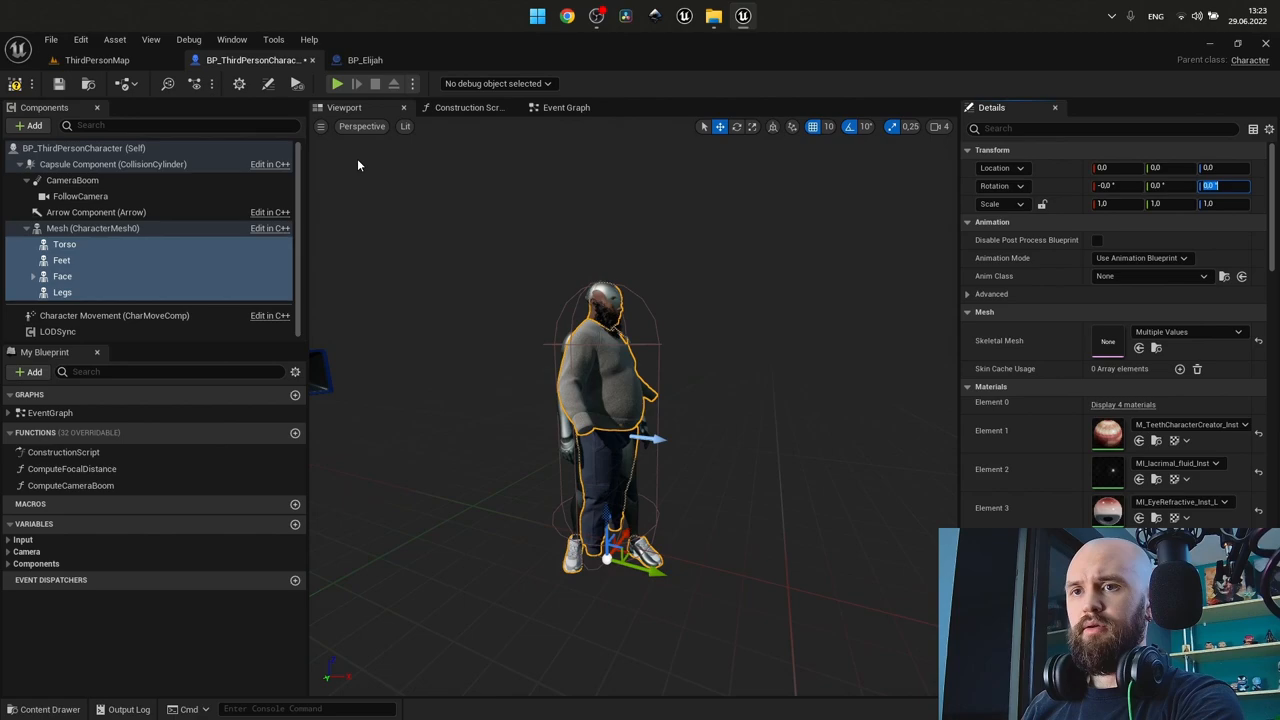
- Zero the parts' rotation and assign m_tal_ovw_body as the Mesh's skeletal mesh
left_click(365, 60)
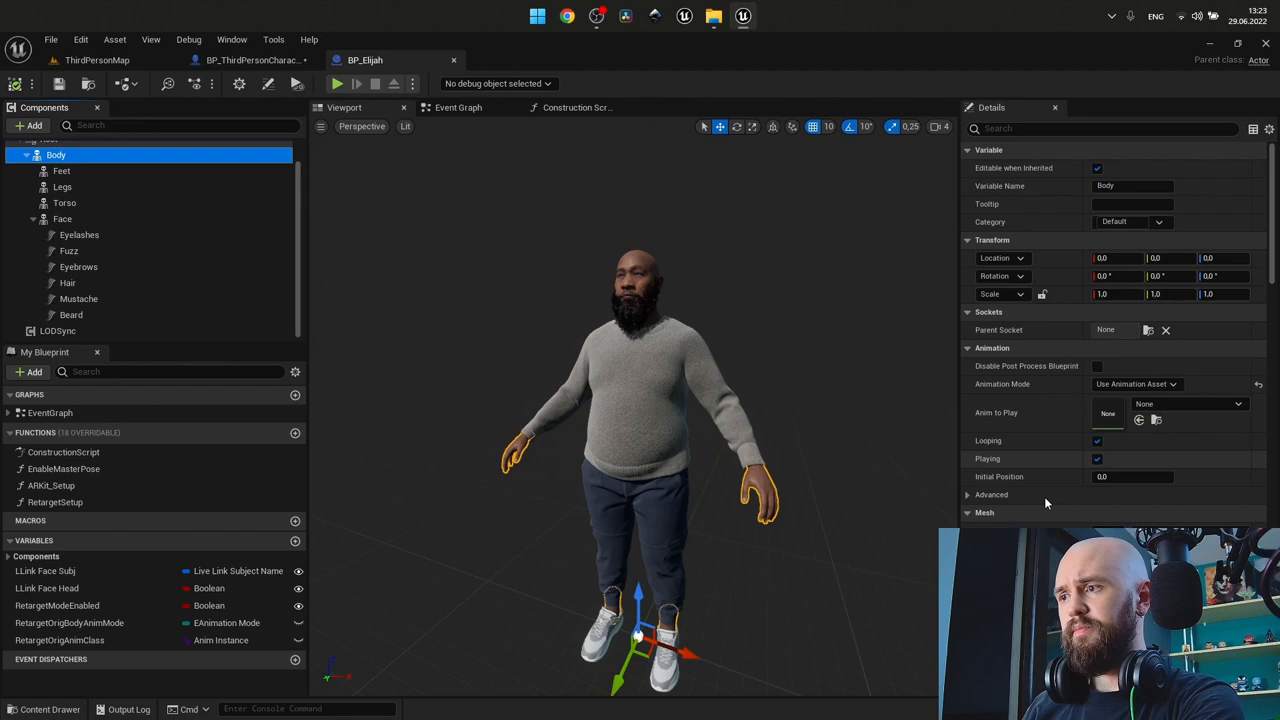
left_click(43, 709)
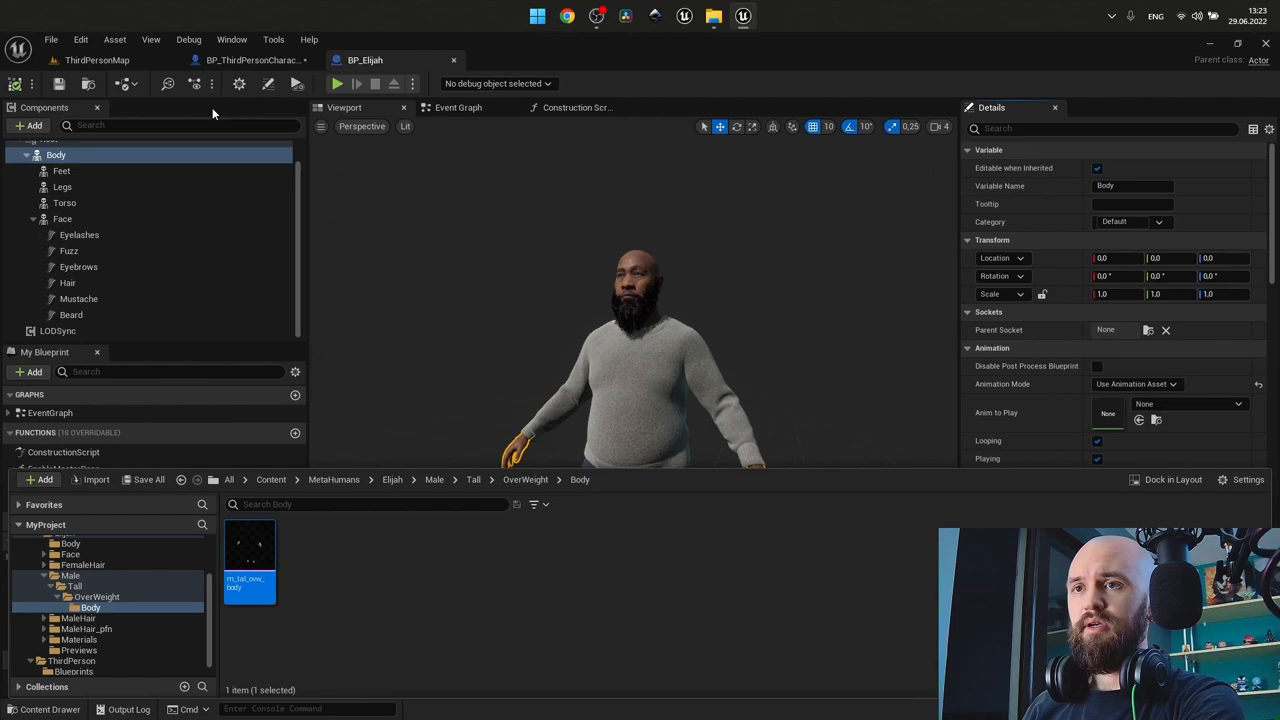
left_click(250, 60)
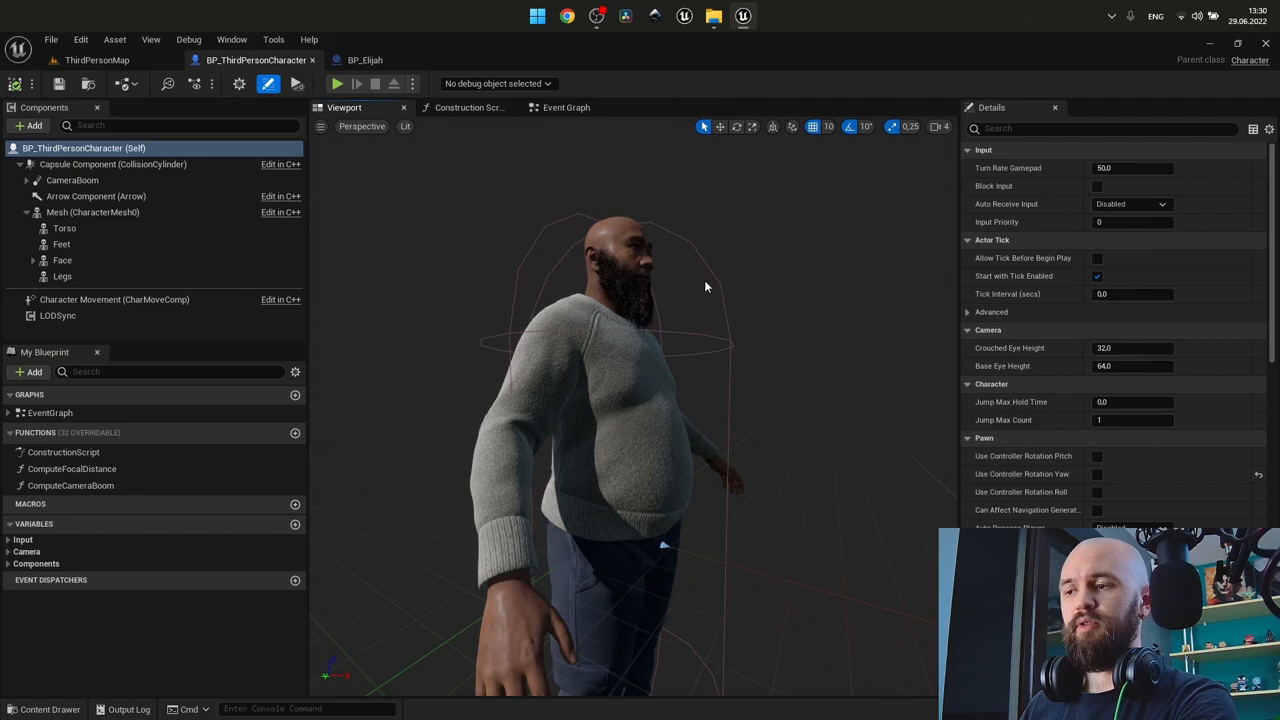
mouse_move(92, 212)
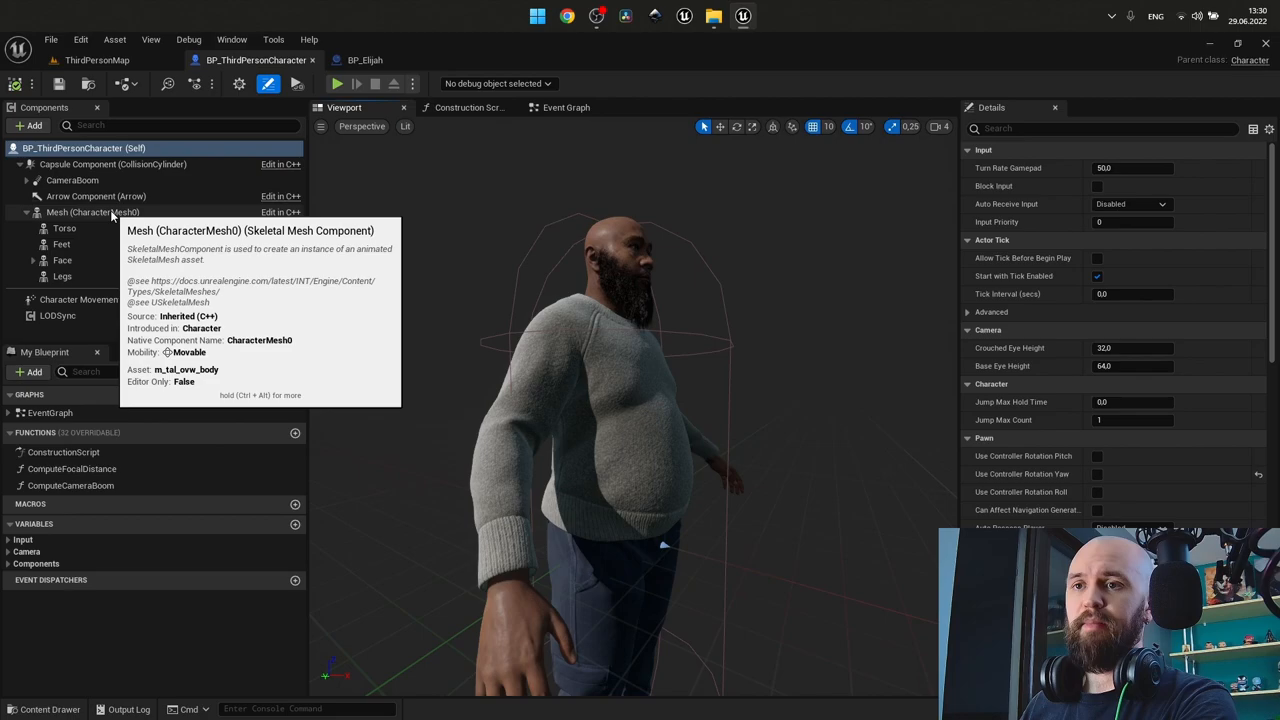
left_click(92, 212)
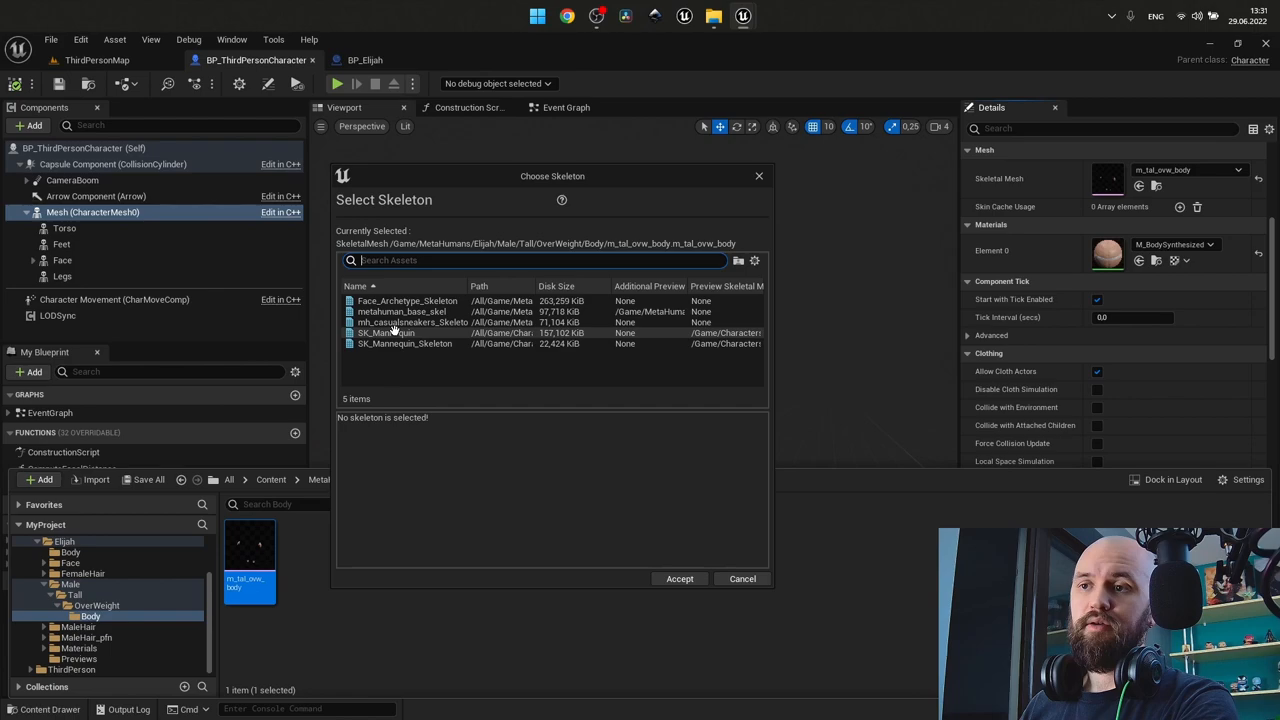
- Reassign Elijah's body and cargo pants meshes to the SK_Mannequin skeleton
left_click(385, 332)
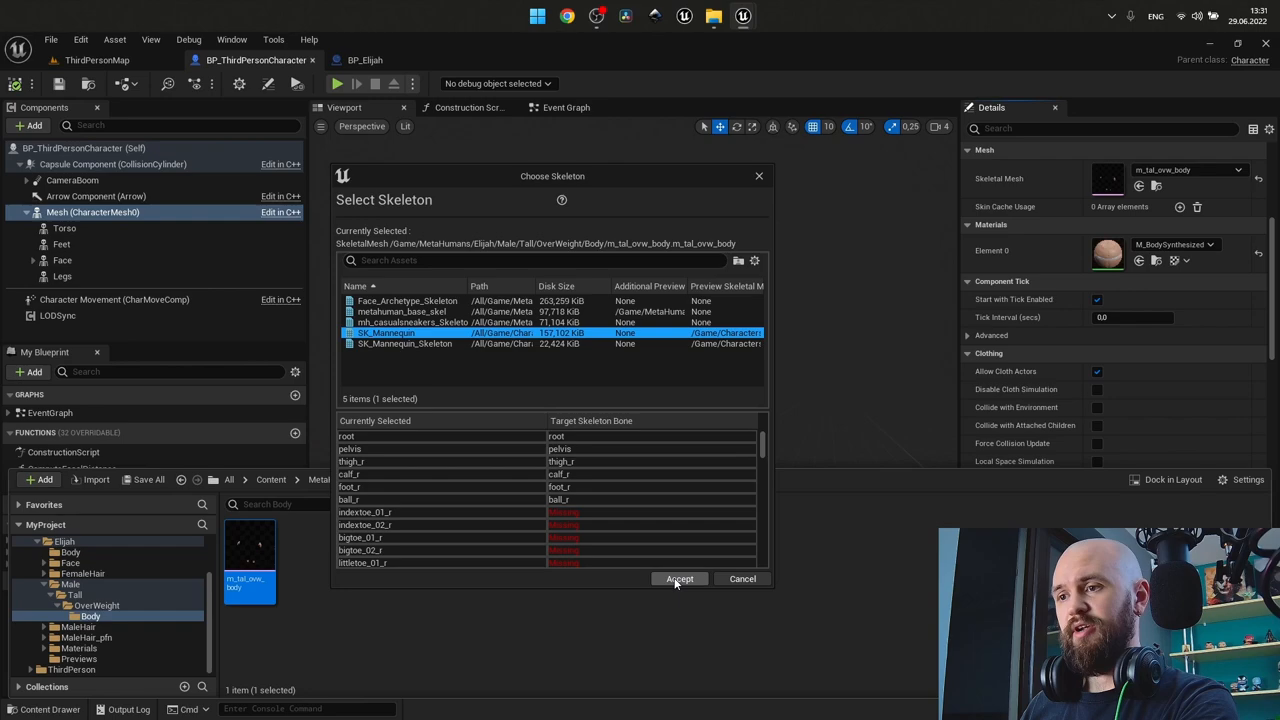
left_click(679, 578)
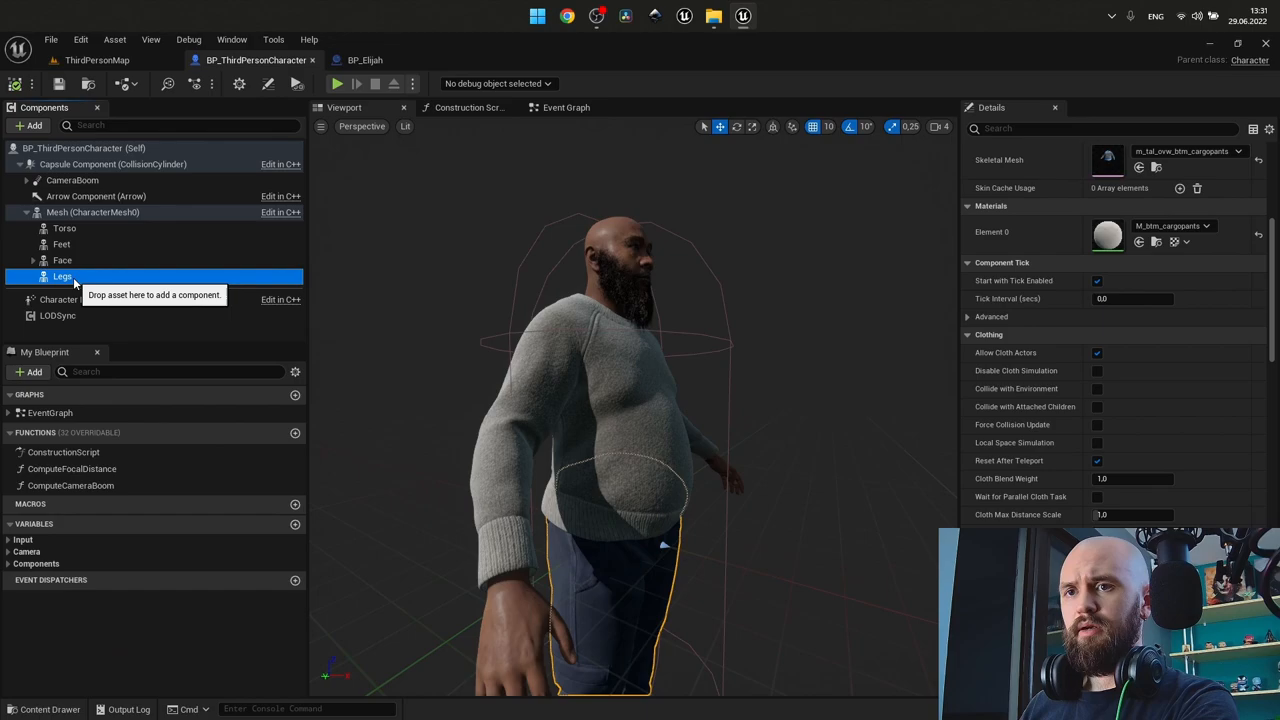
right_click(249, 560)
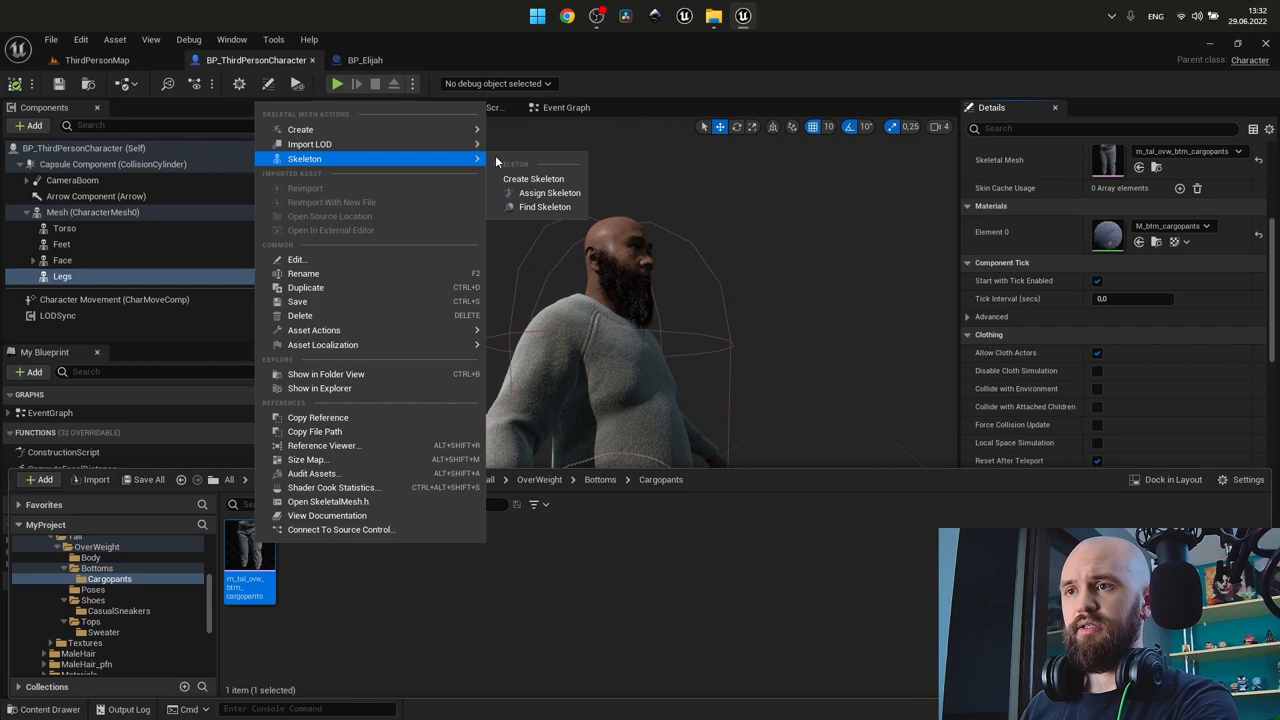
left_click(675, 585)
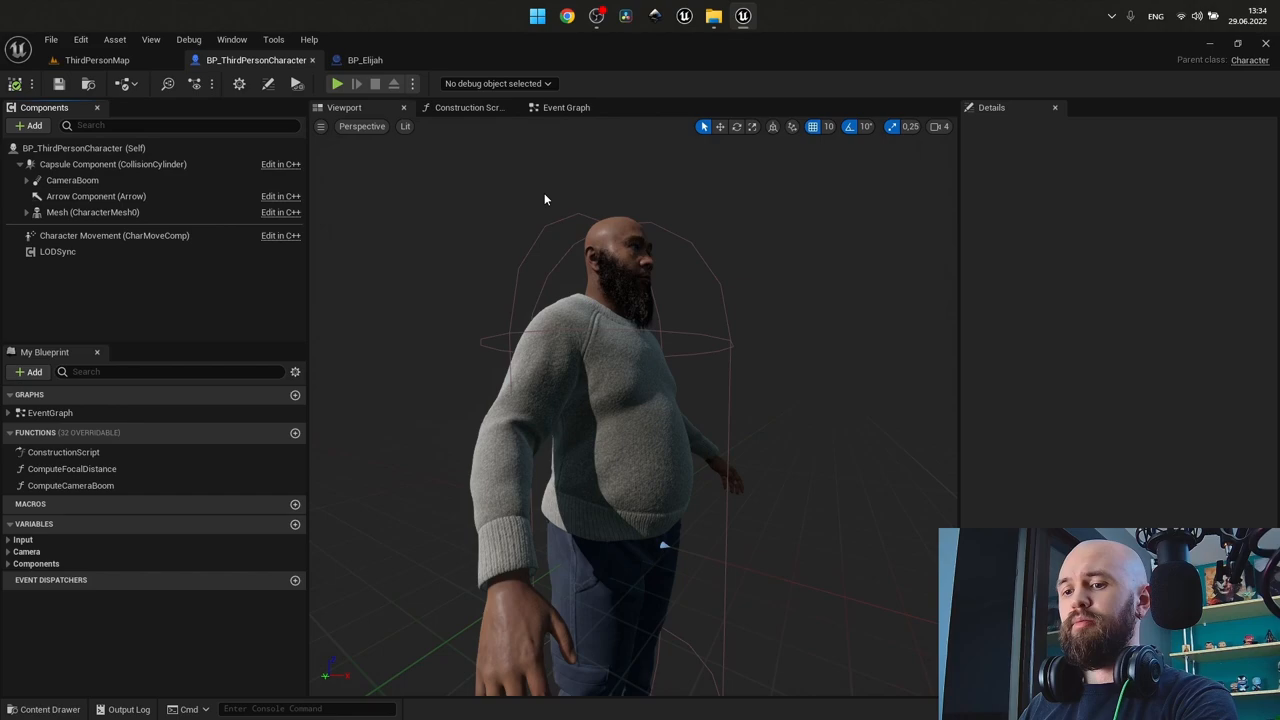
- Add a Set Master Pose Component node fed by Torso in the construction script
left_click(26, 212)
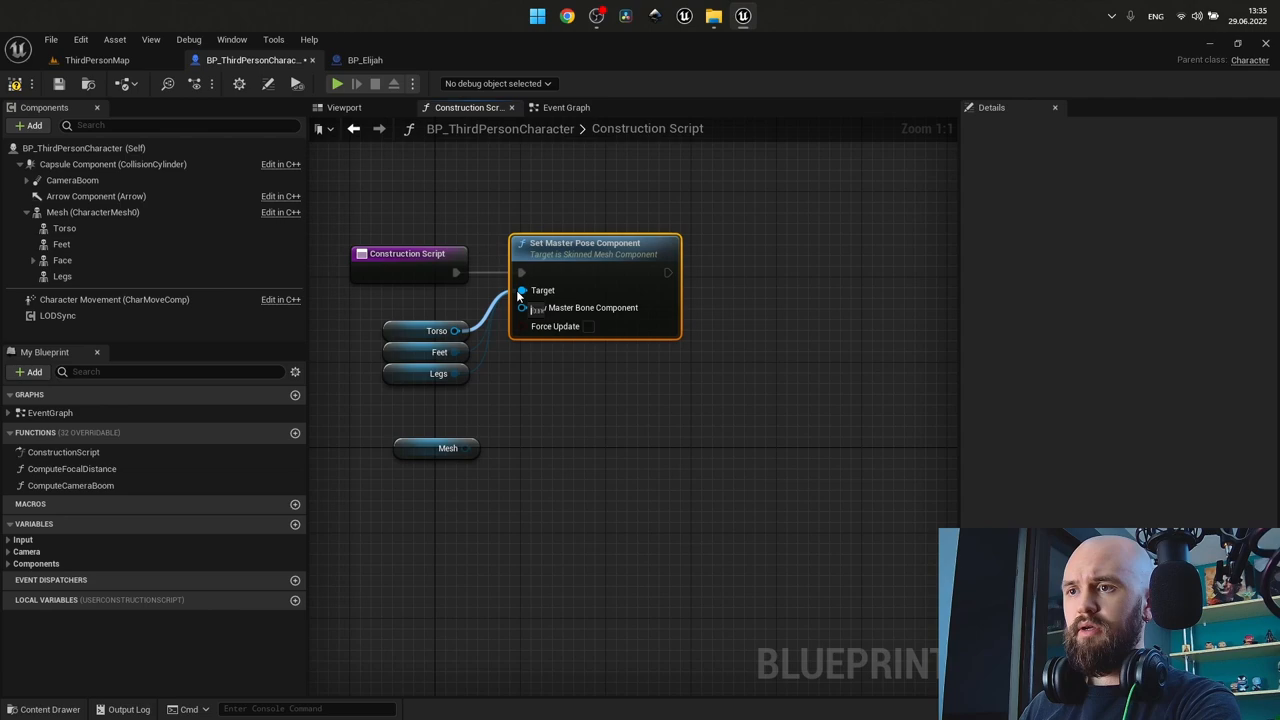
left_click(343, 107)
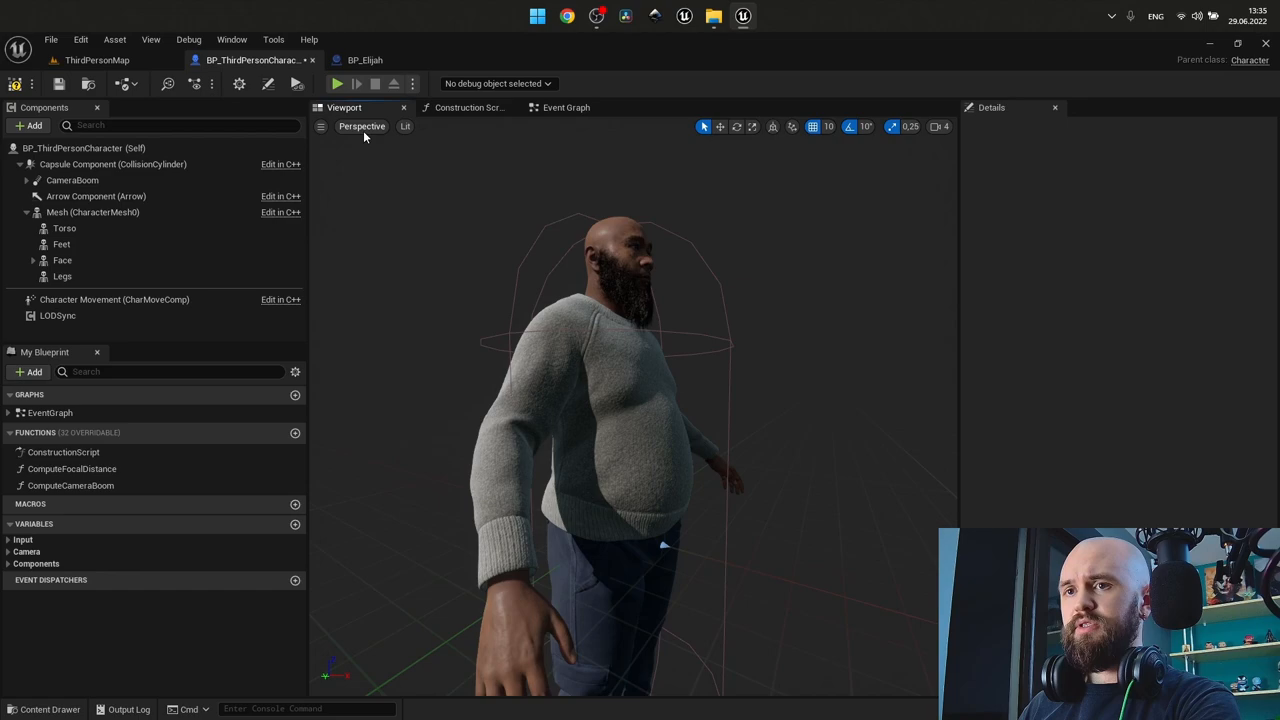
- Select the main Mesh and set its animation mode via the Animation Mode dropdown
left_click(92, 212)
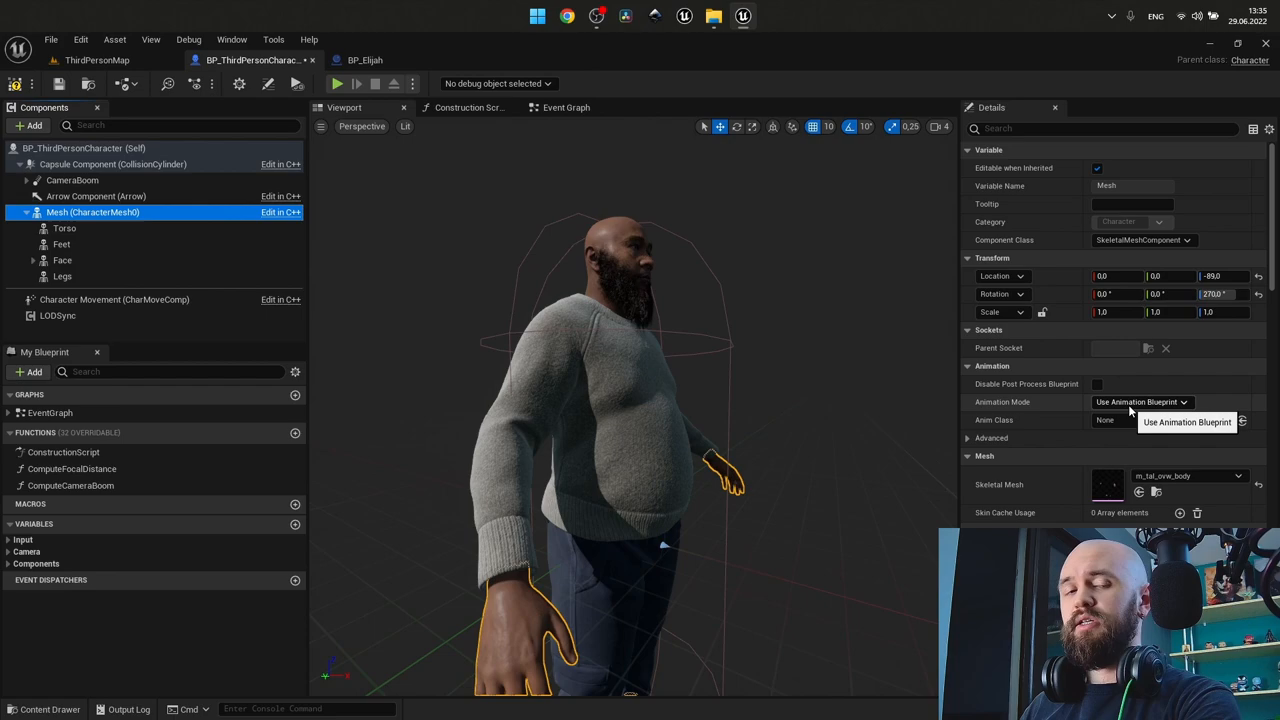
left_click(1140, 402)
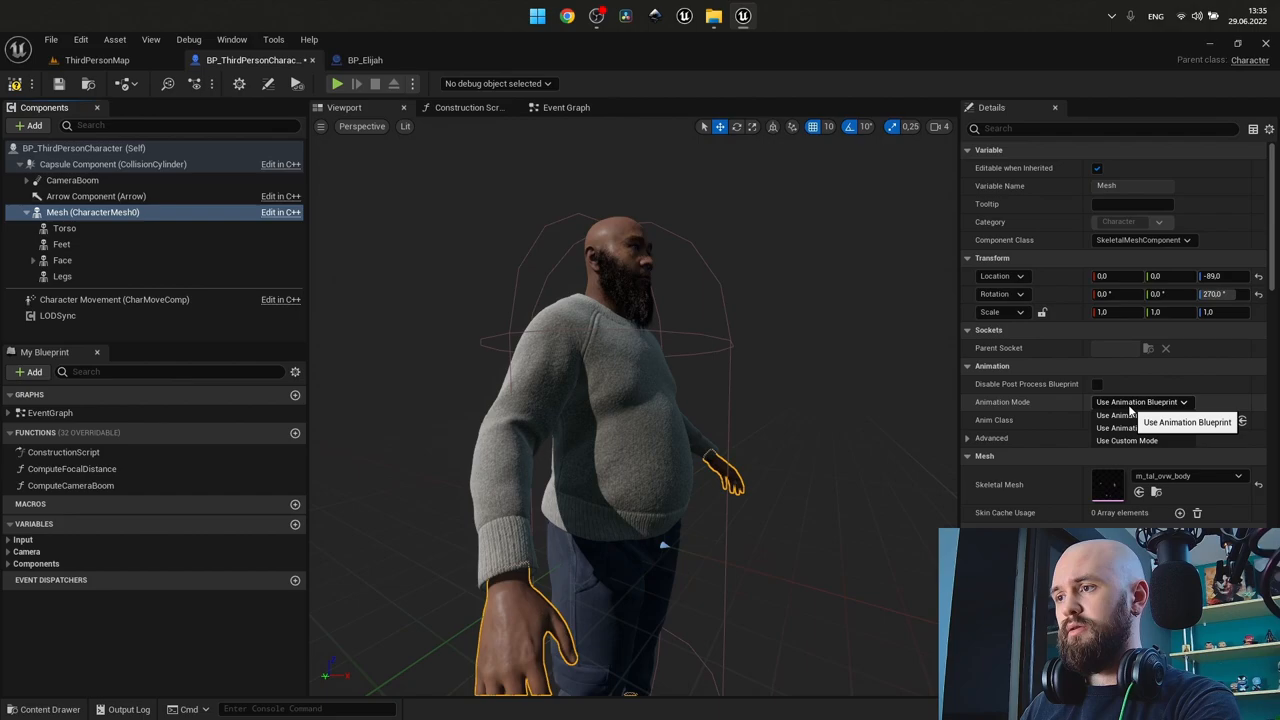
left_click(1136, 415)
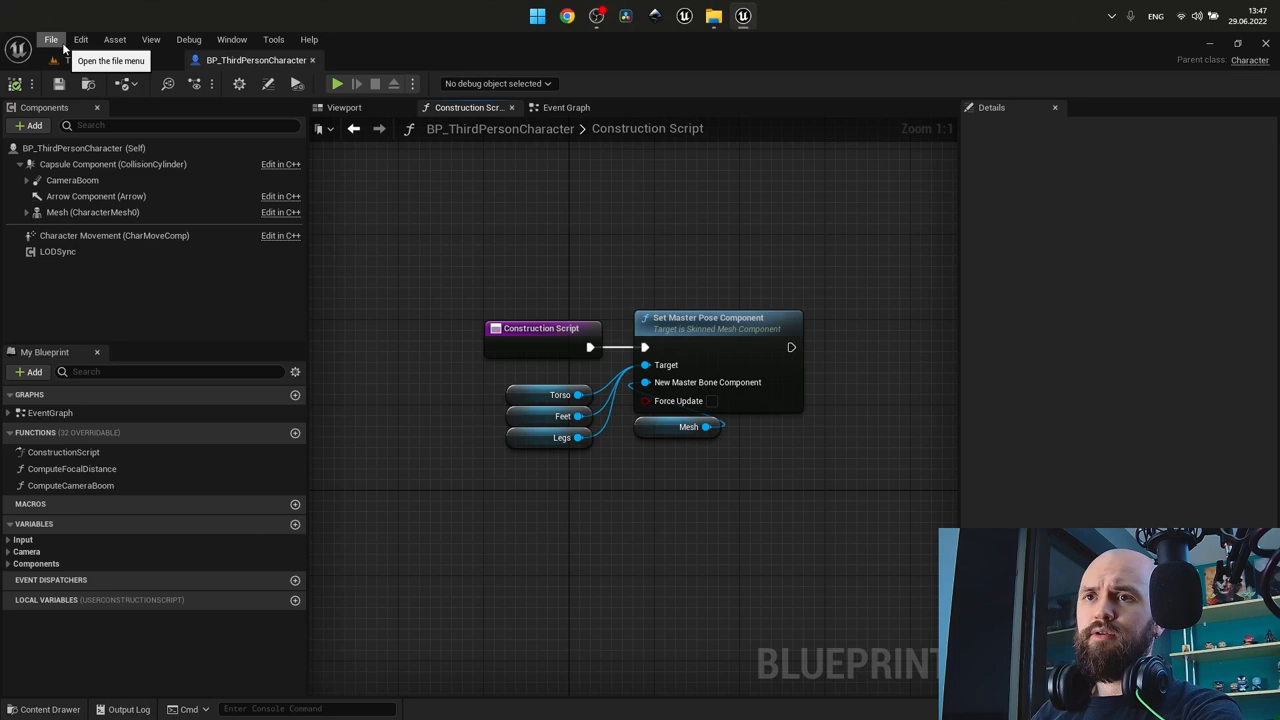
- Save the modified MetaHuman body and clothing meshes plus SK_Mannequin via Choose Files to Save
left_click(51, 39)
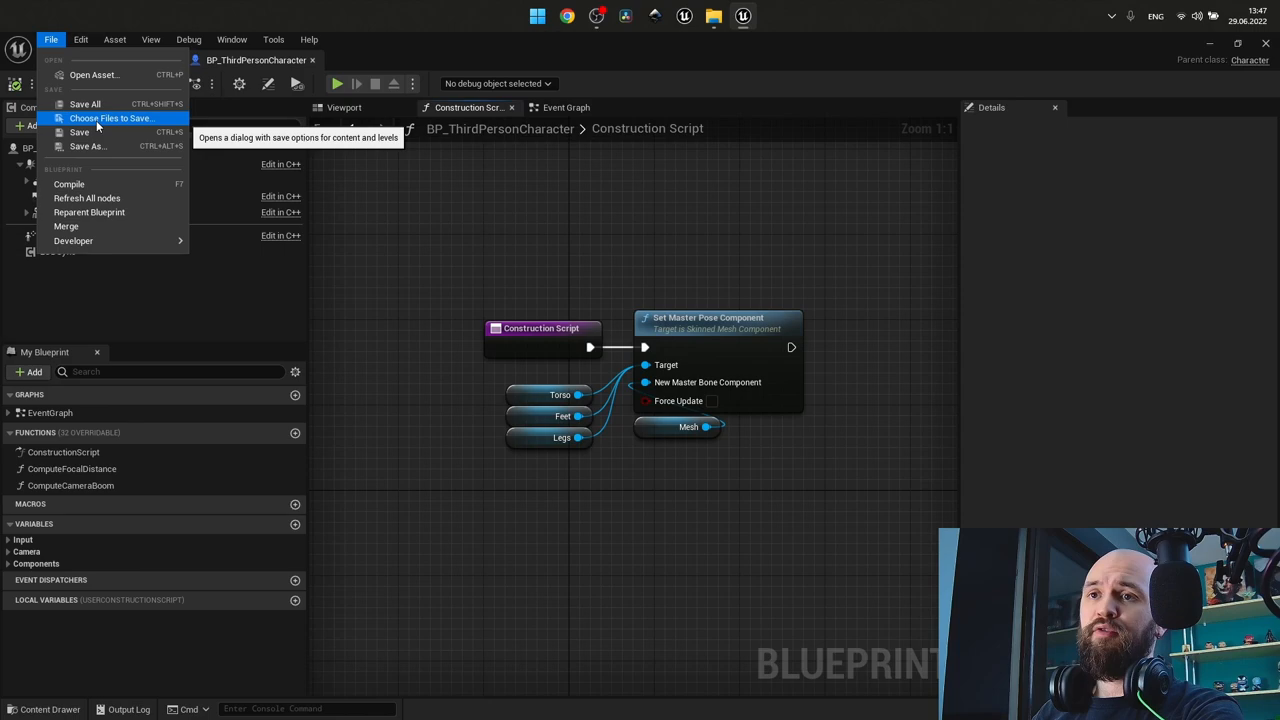
left_click(110, 118)
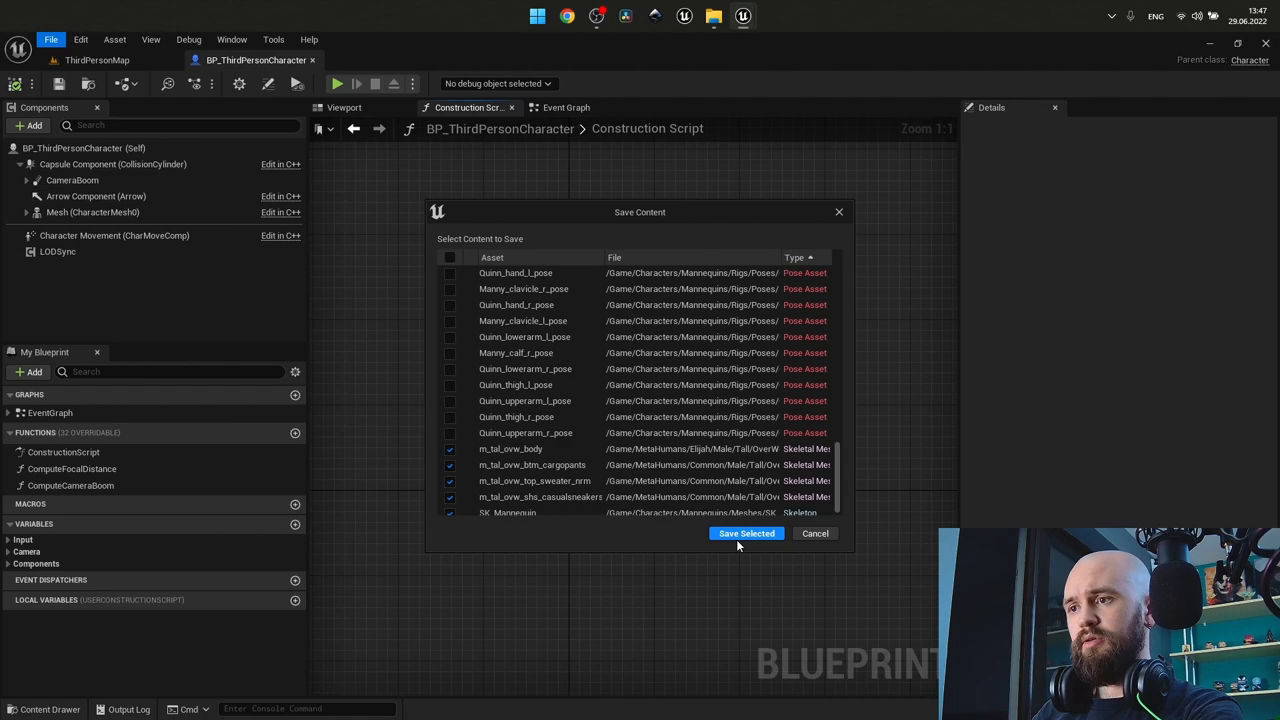
left_click(746, 533)
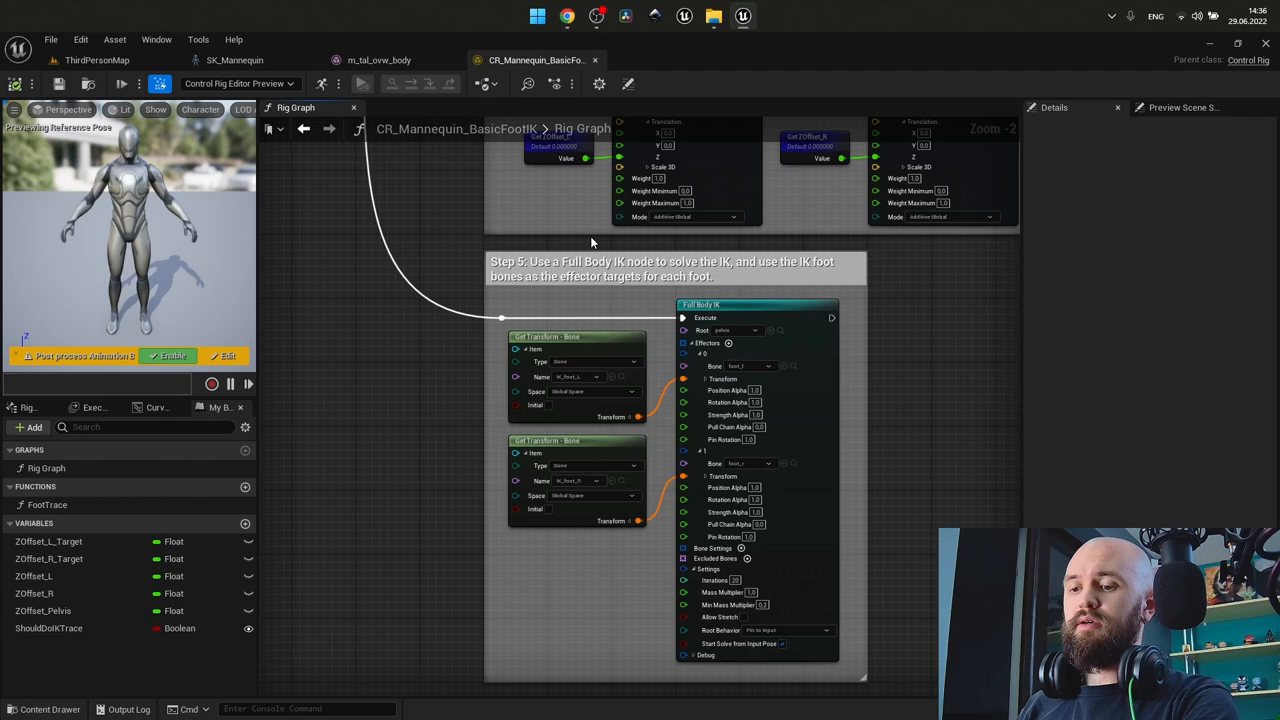
- Bring the SK_Mannequin skeleton tab to the front, beside the foot IK control rig
left_click(235, 60)
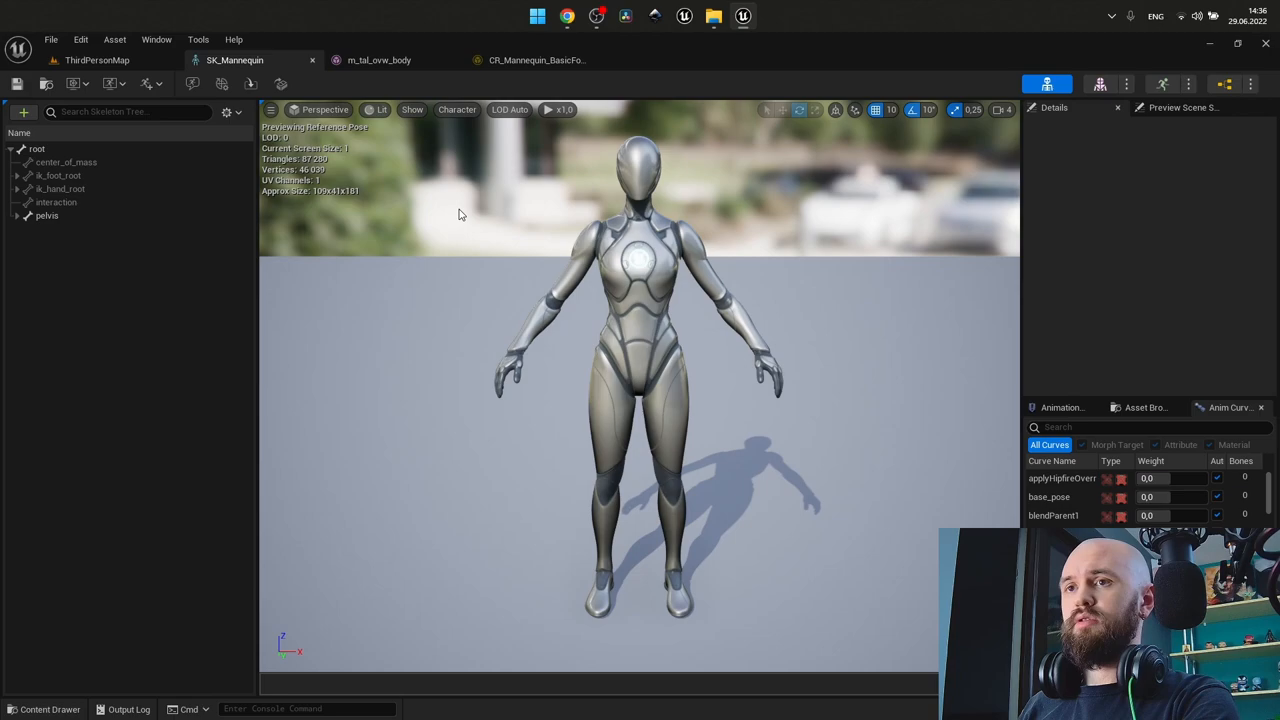
mouse_move(55, 175)
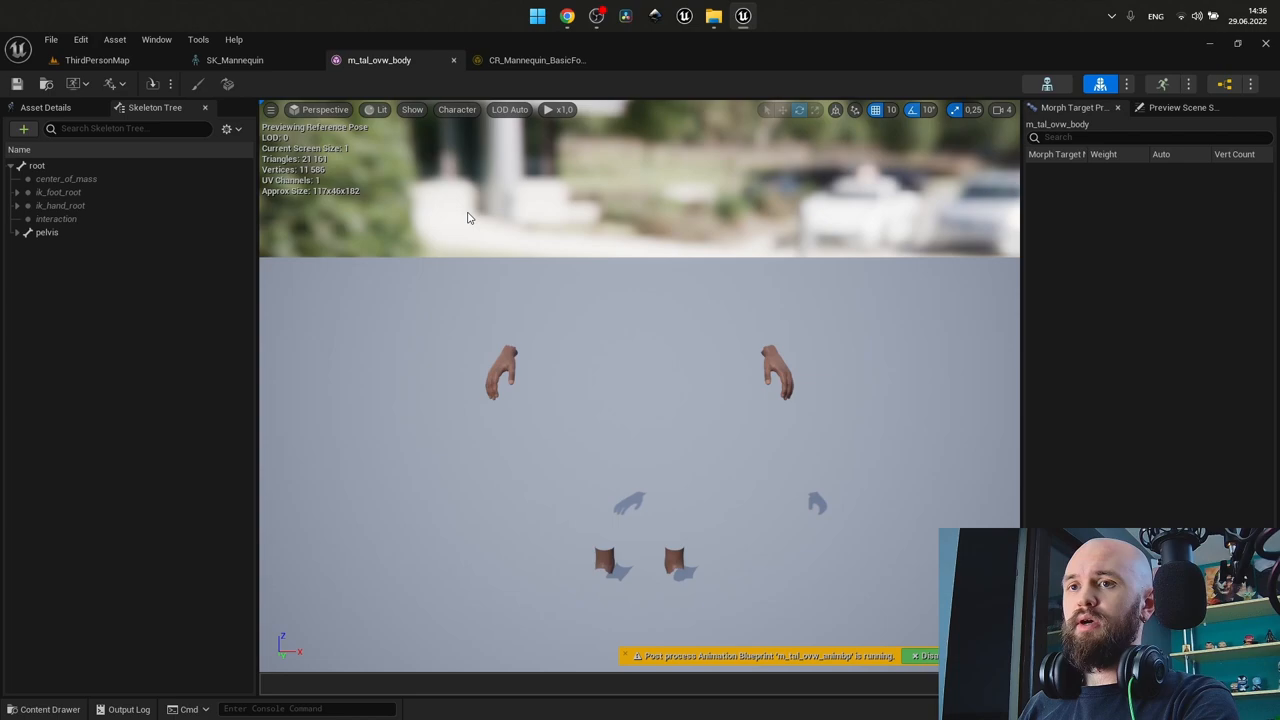
mouse_move(58, 192)
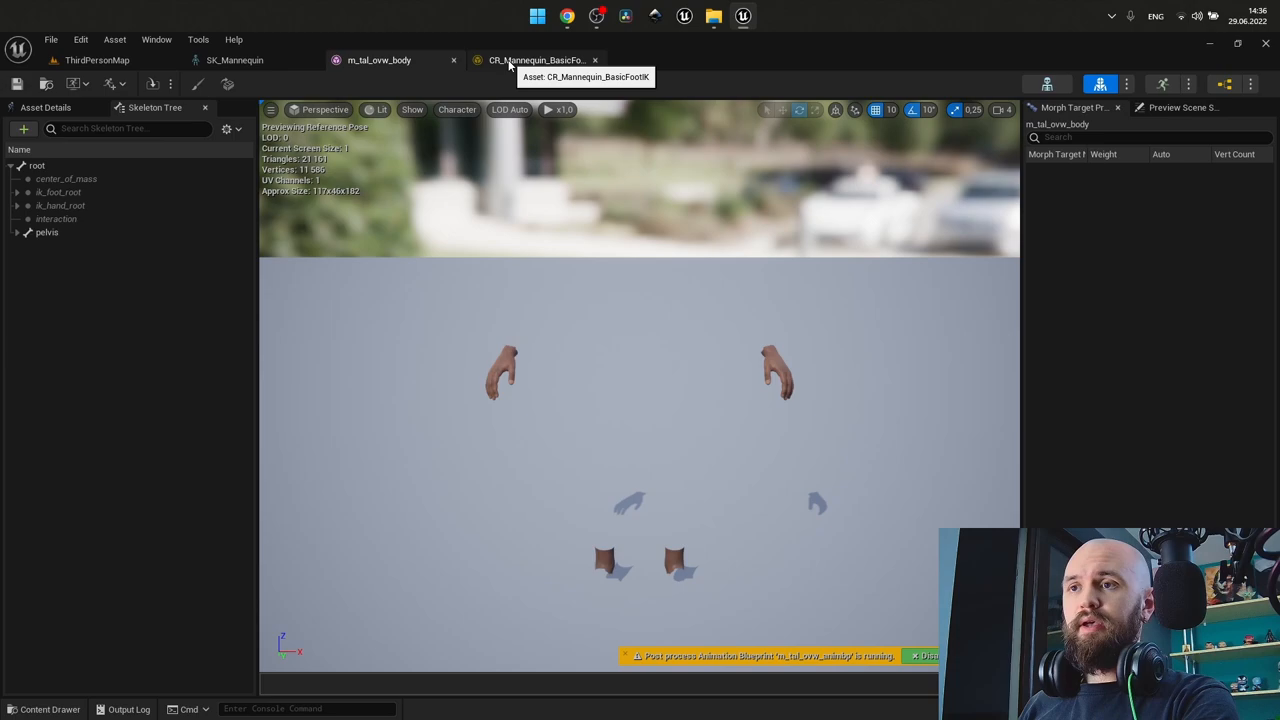
left_click(235, 60)
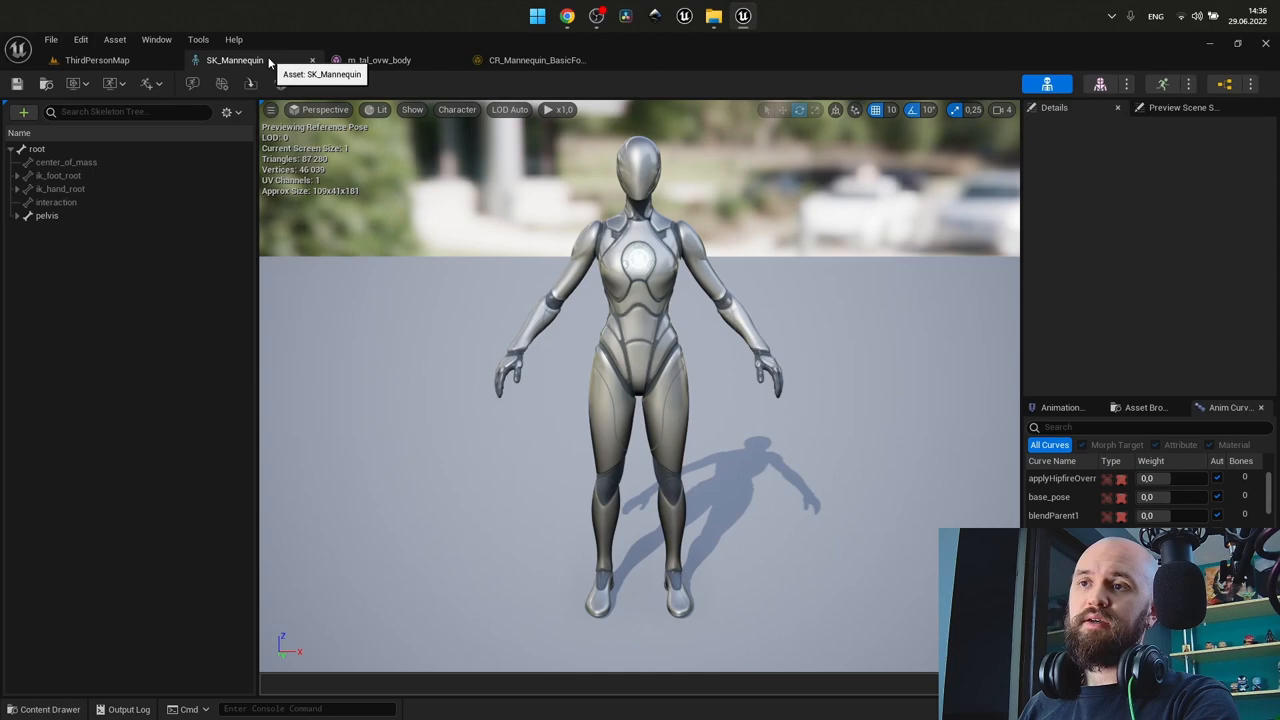
mouse_move(435, 236)
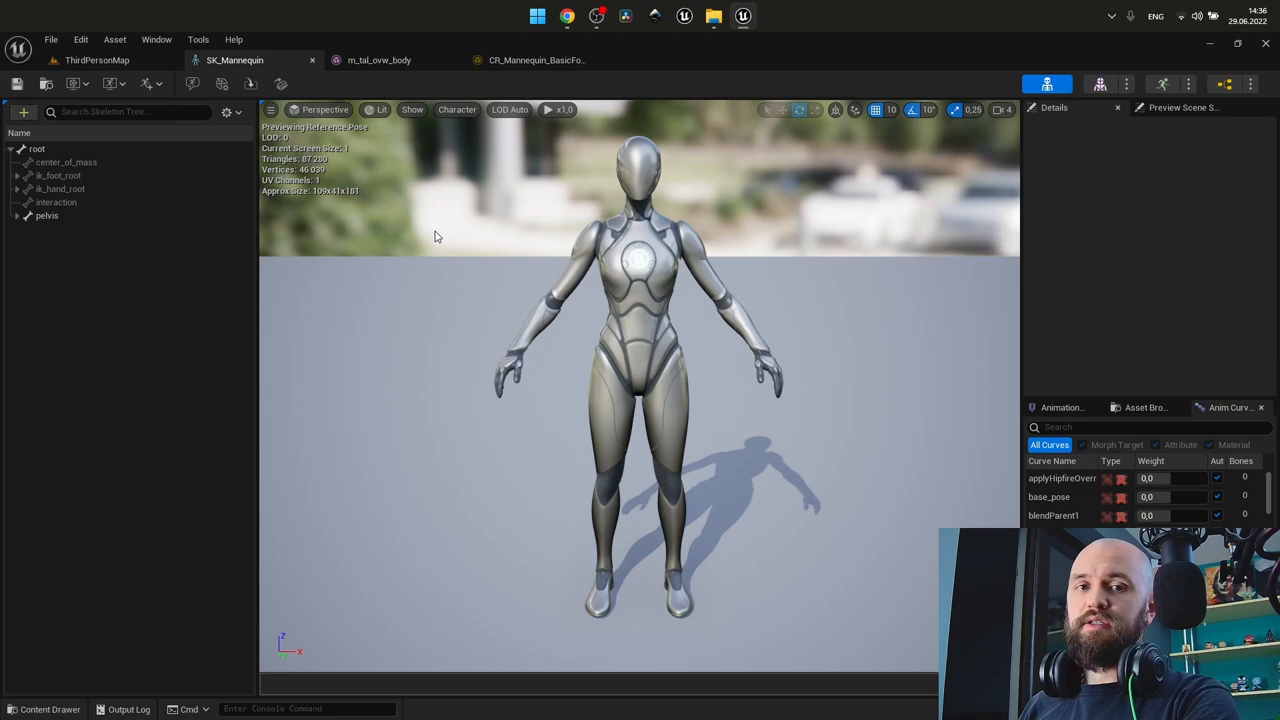
- Add a virtual bone named ik_foot_root from the root bone, with a virtual foot bone beneath it
left_click(37, 149)
type("ik_foot_")
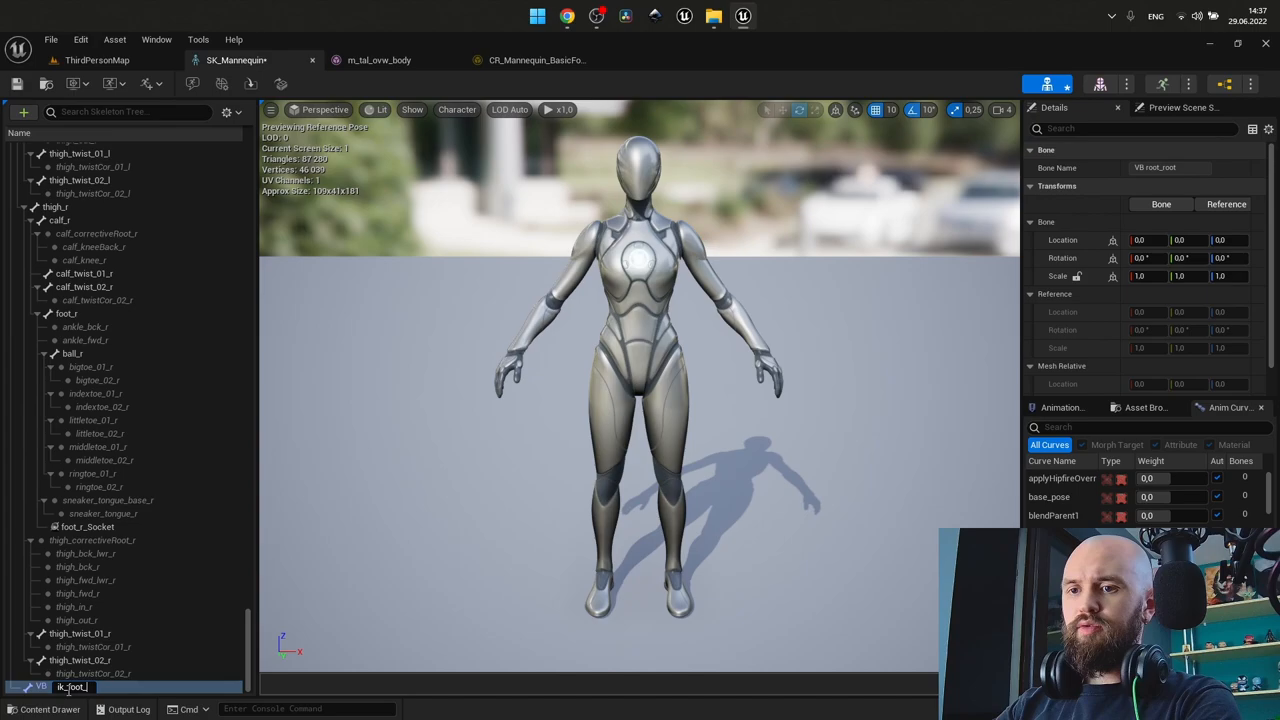
left_click(70, 687)
type("root")
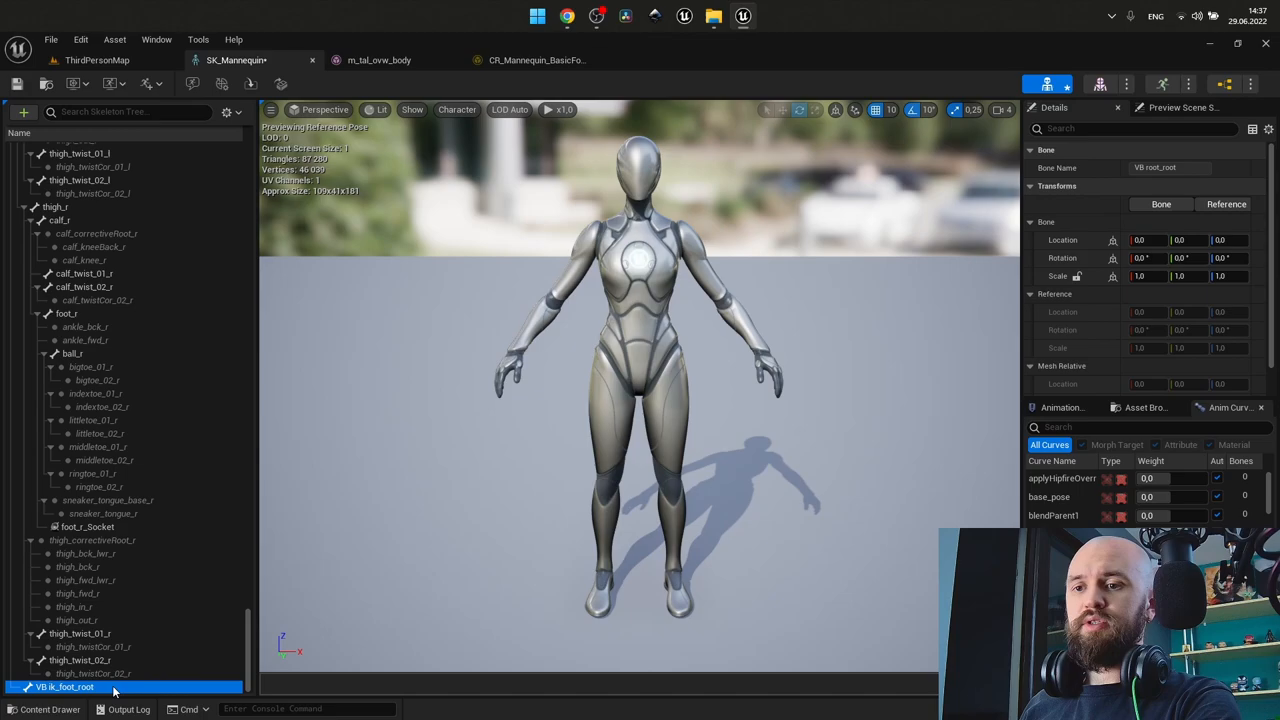
right_click(65, 687)
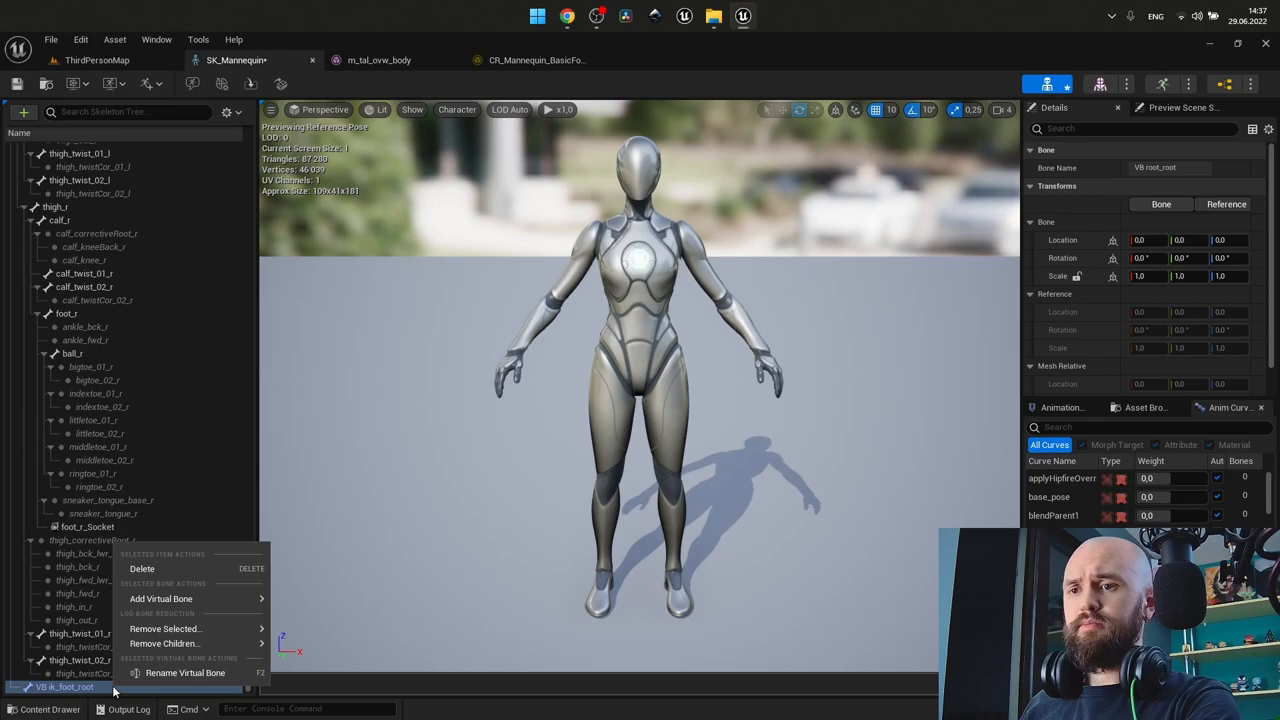
left_click(161, 598)
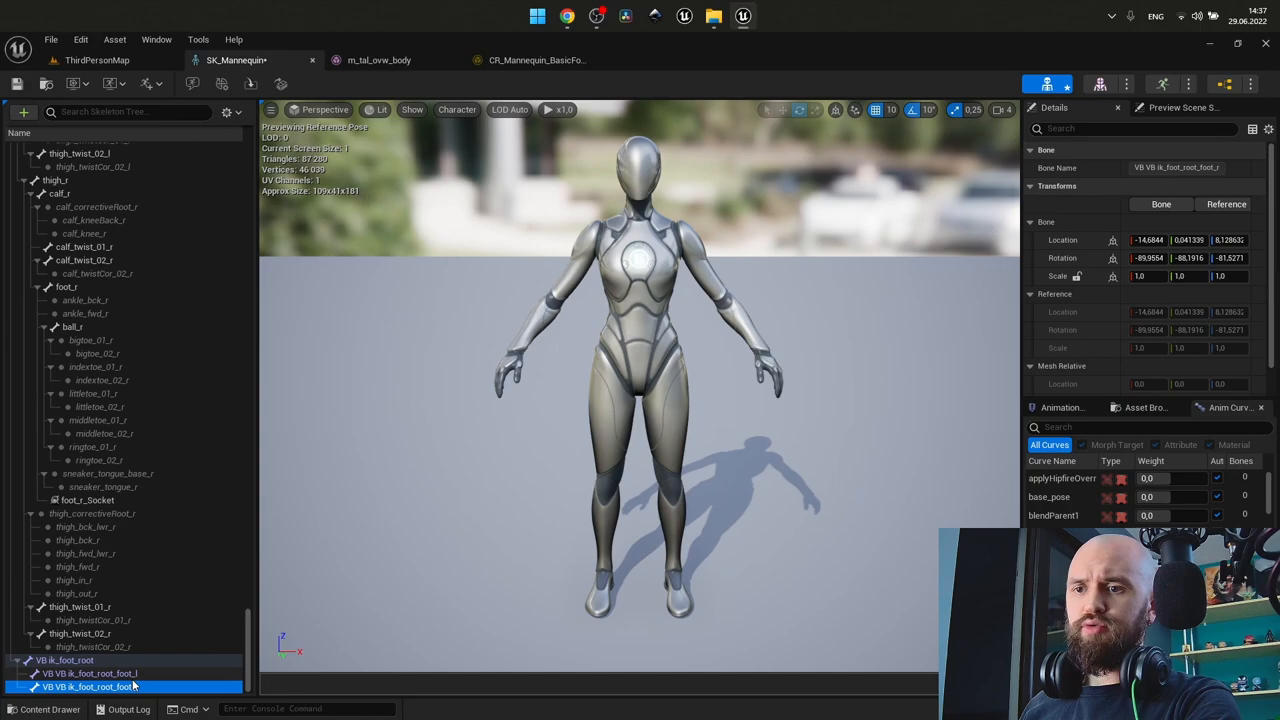
mouse_move(535, 60)
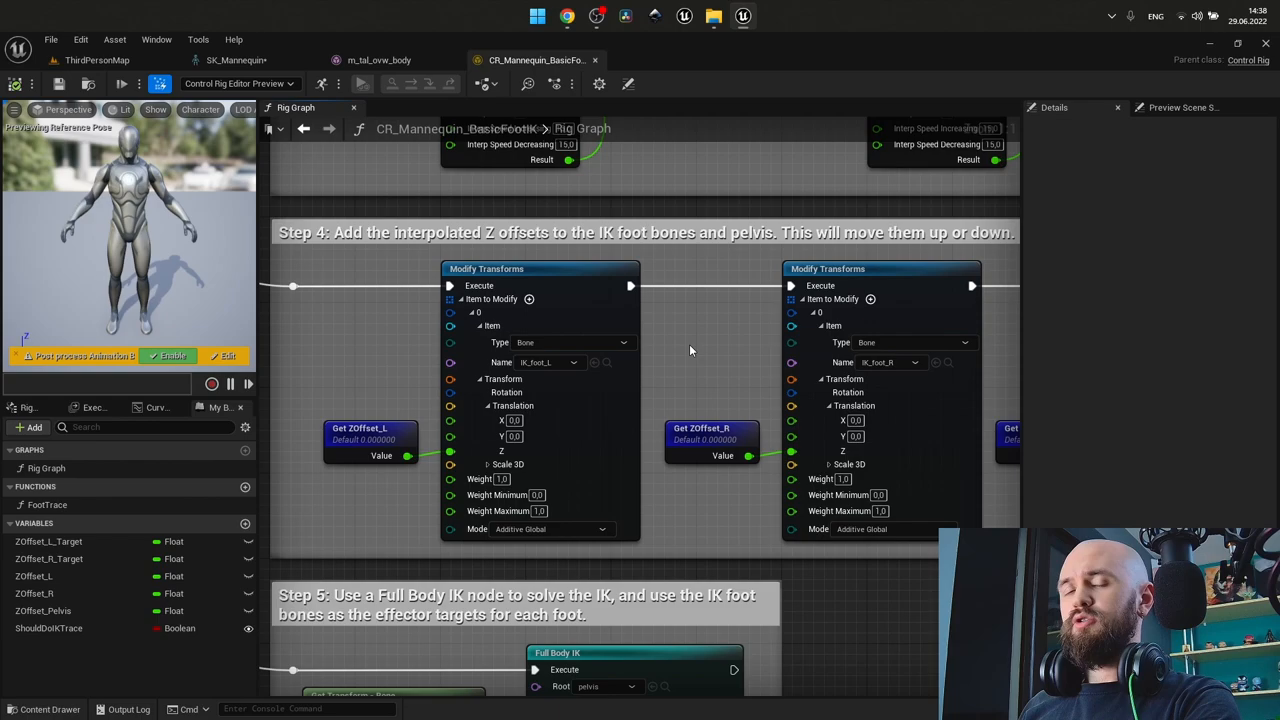
mouse_move(338, 302)
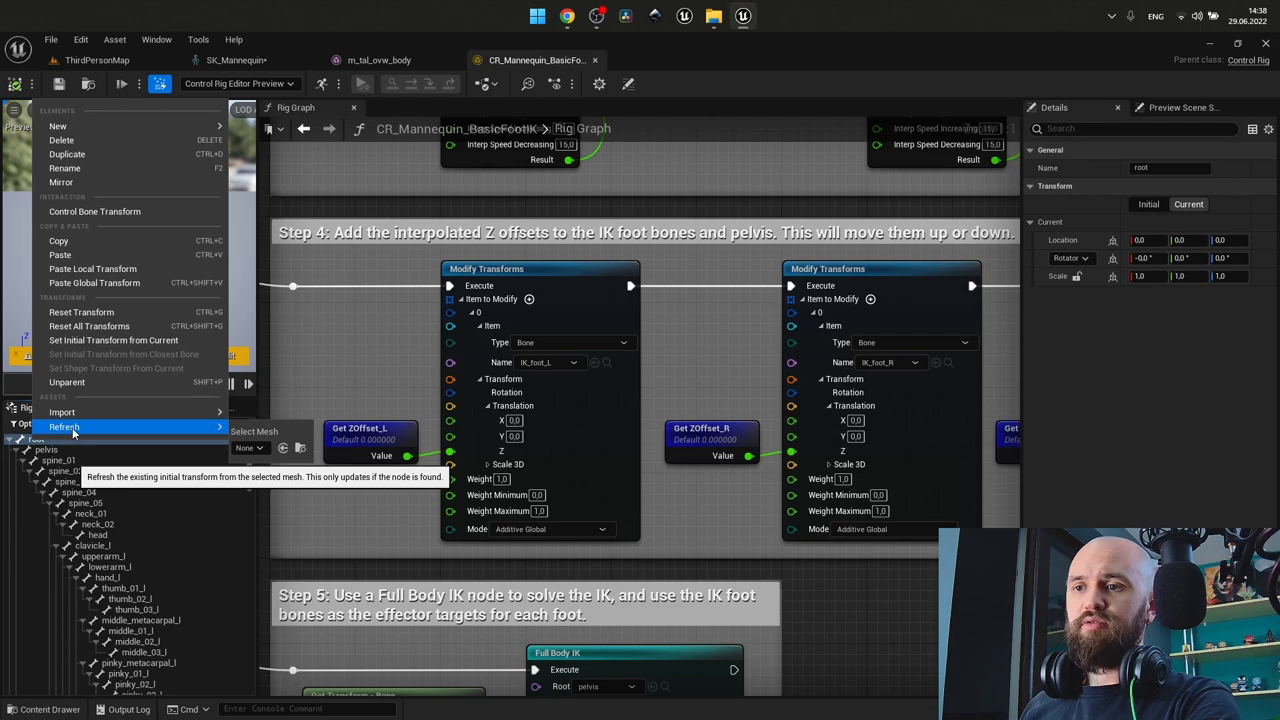
- Refresh the rig hierarchy from the mannequin mesh and collapse the pelvis branch
left_click(249, 447)
type("qui")
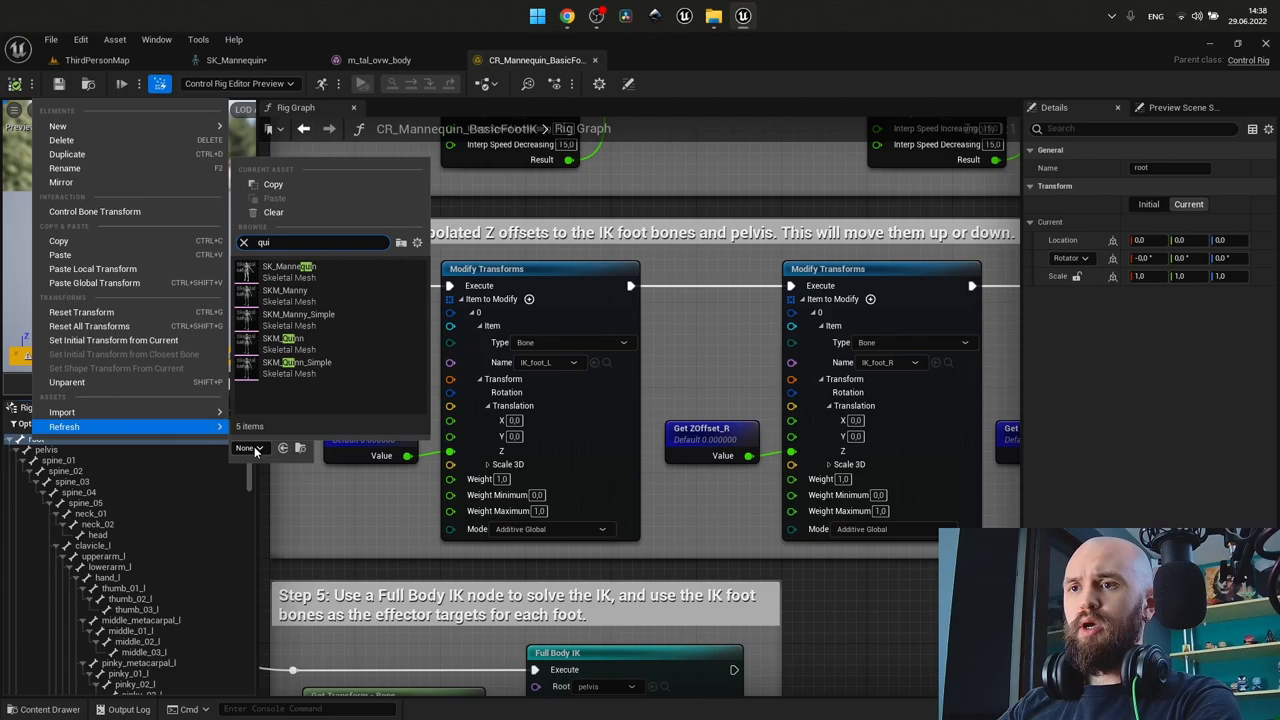
mouse_move(285, 343)
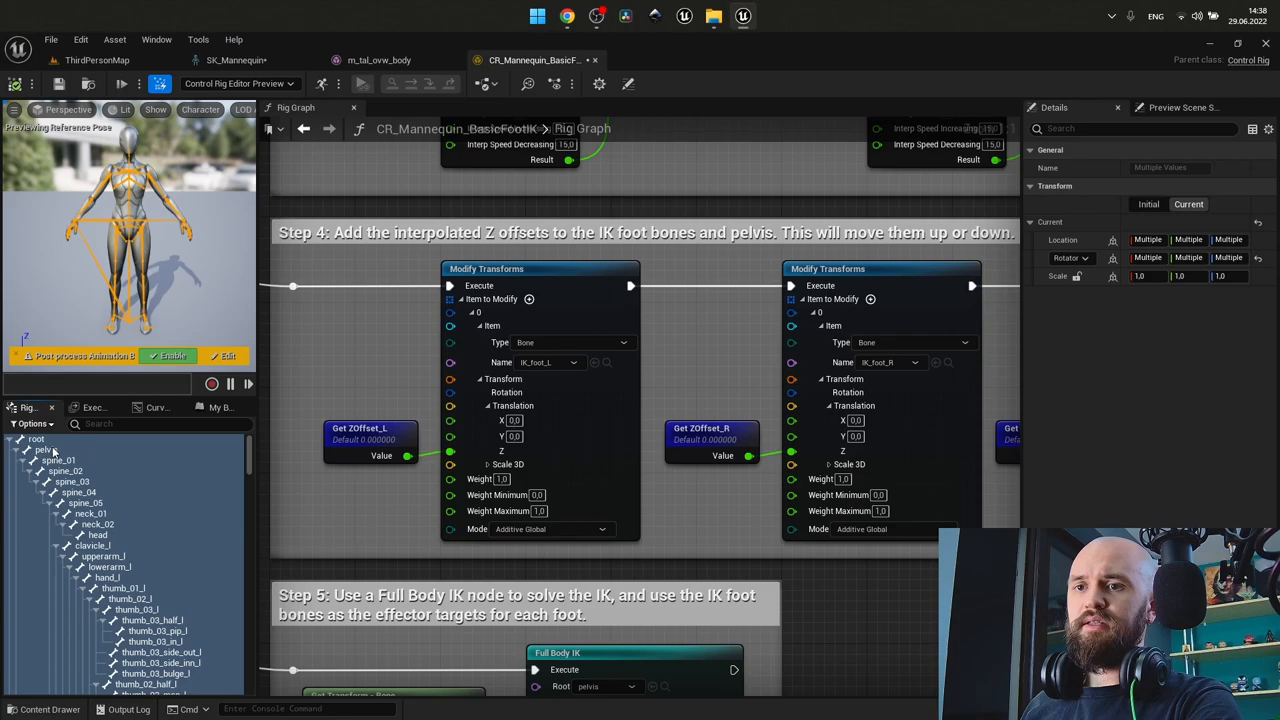
left_click(64, 503)
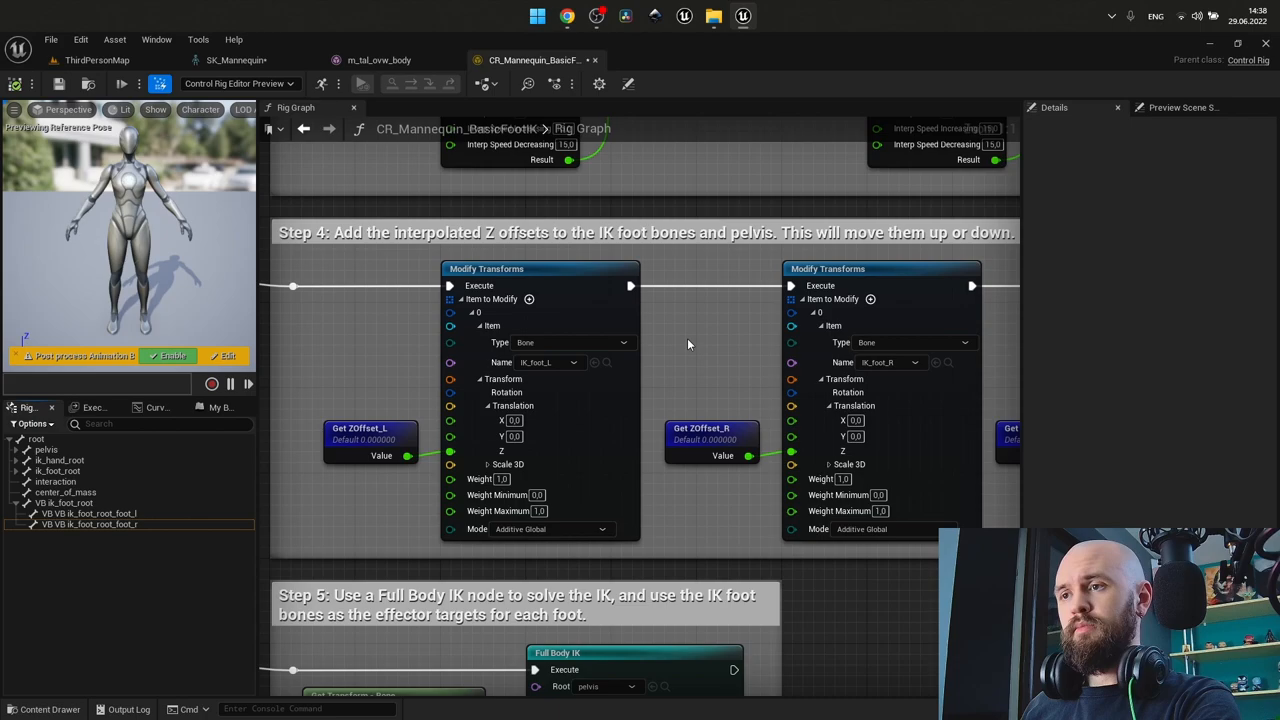
- Point the foot Get Transform nodes at the VB ik_foot_root_foot_l and _r virtual bones
left_click(608, 376)
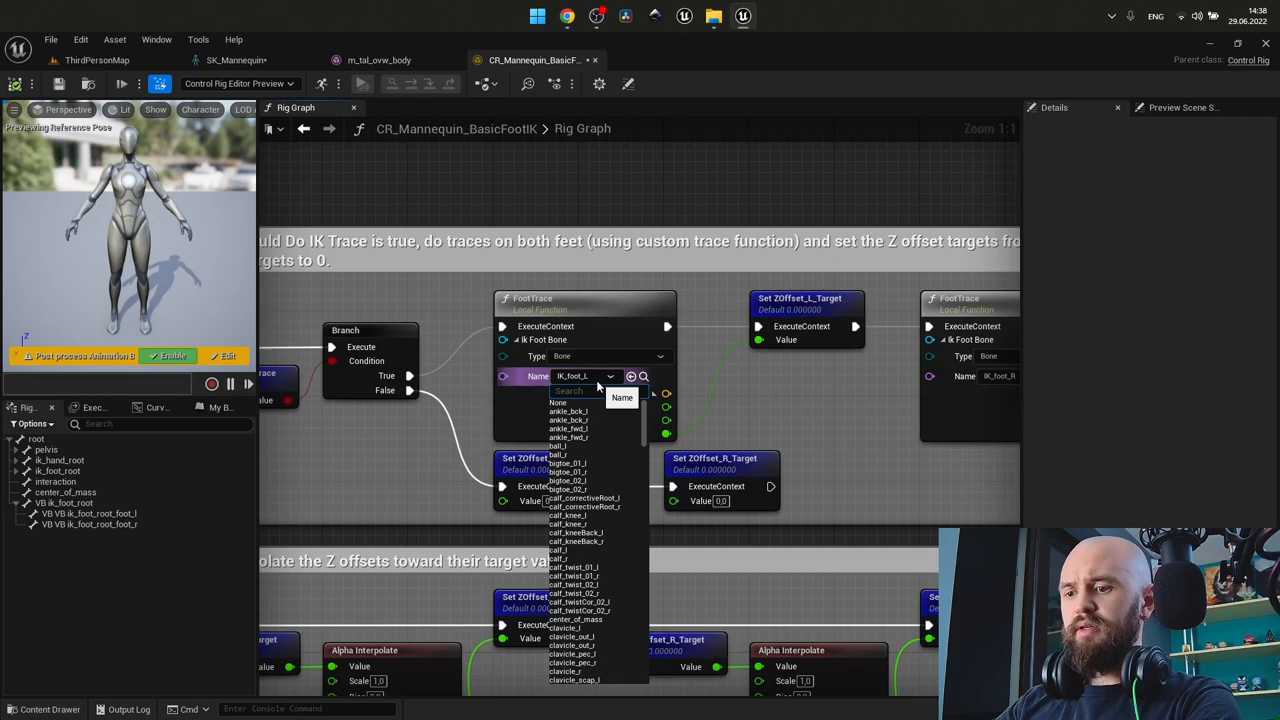
type("vb")
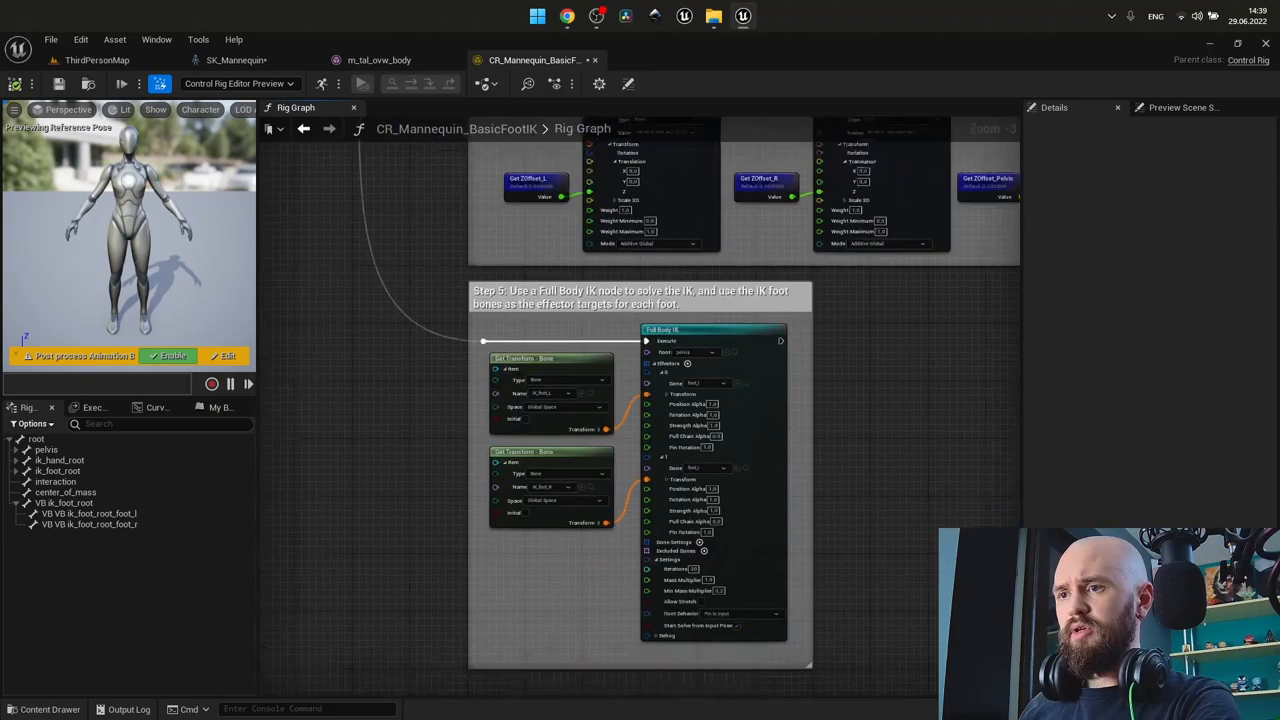
left_click(570, 435)
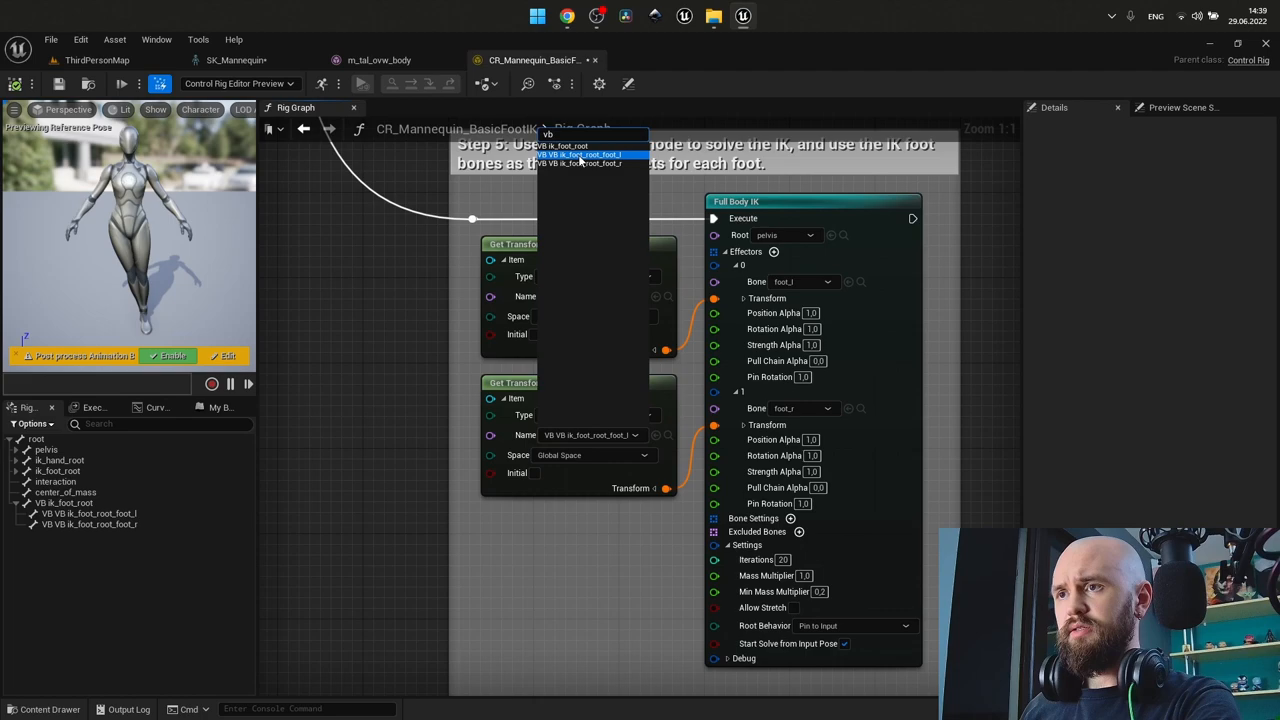
left_click(578, 154)
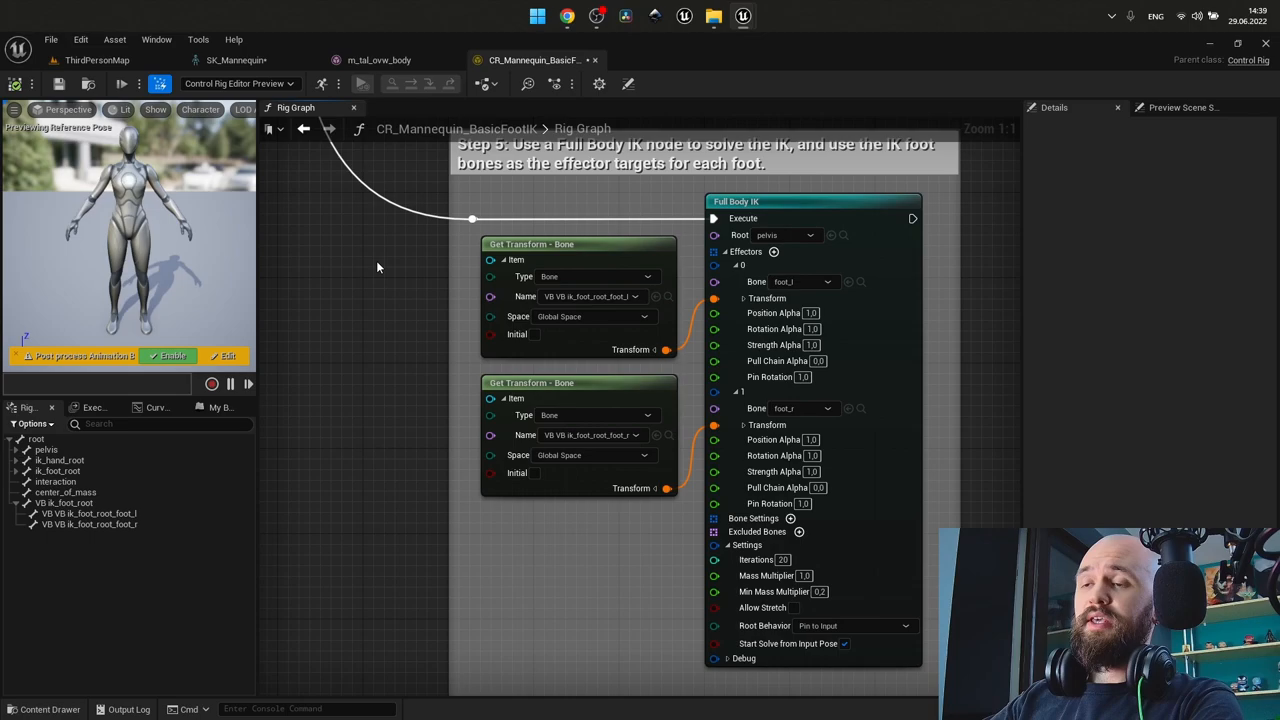